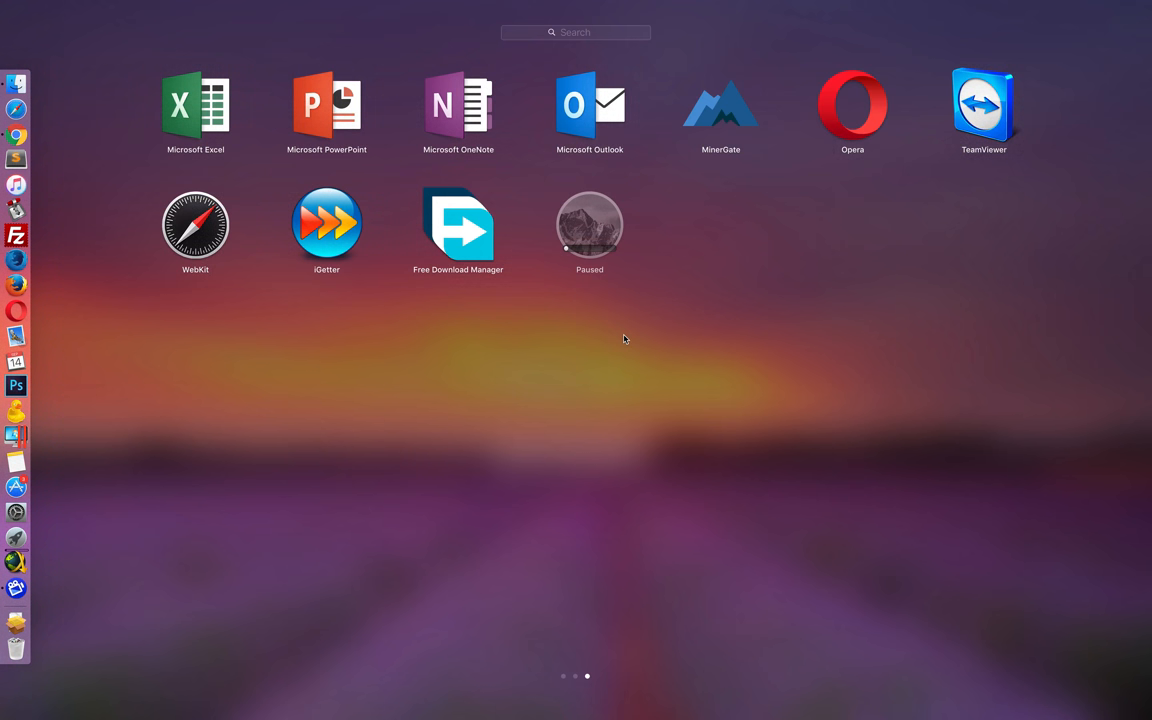
mouse_move(368, 300)
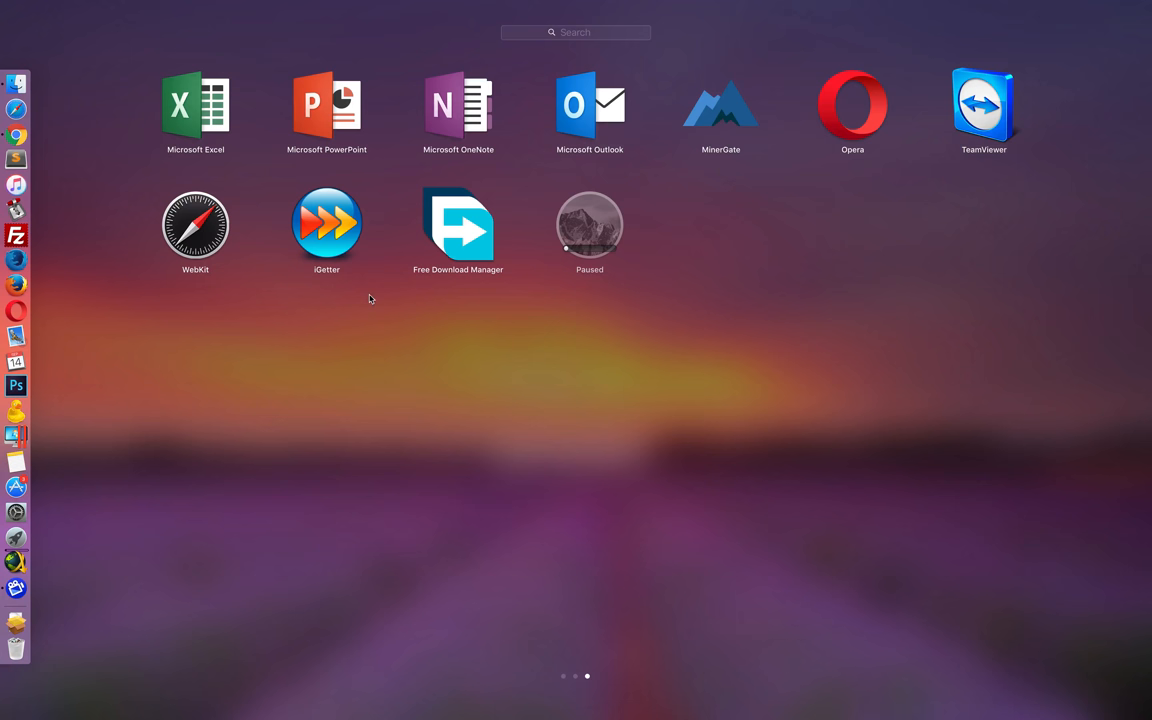
mouse_move(450, 238)
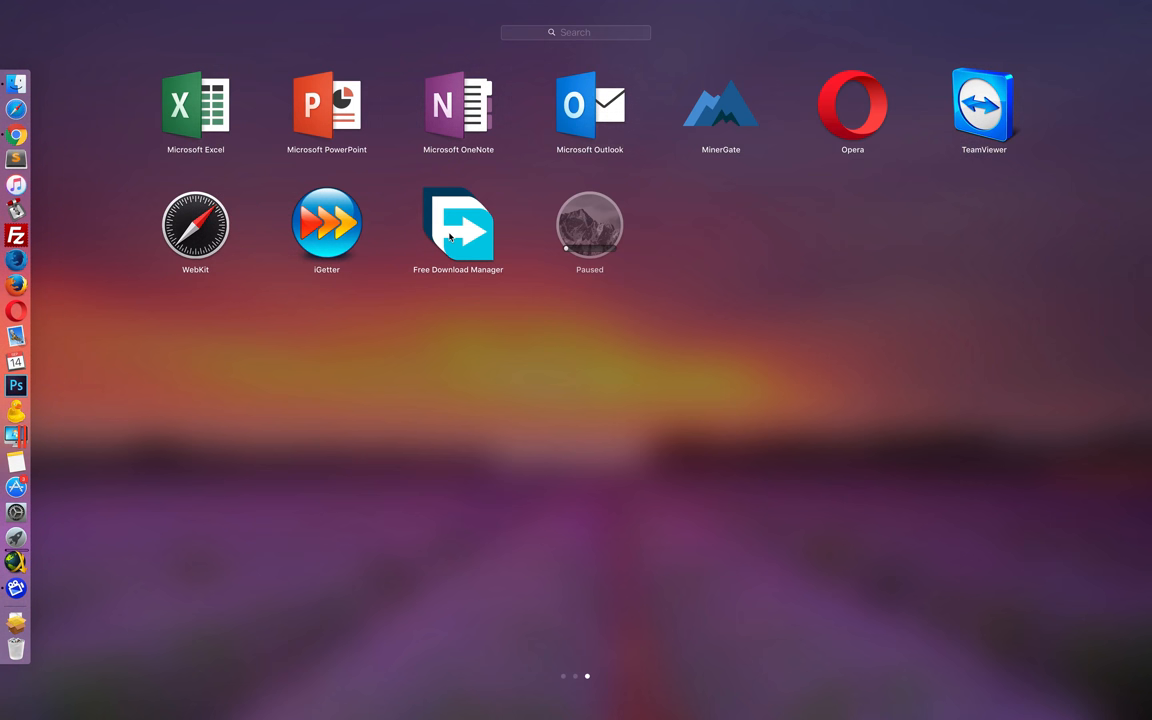
mouse_move(564, 248)
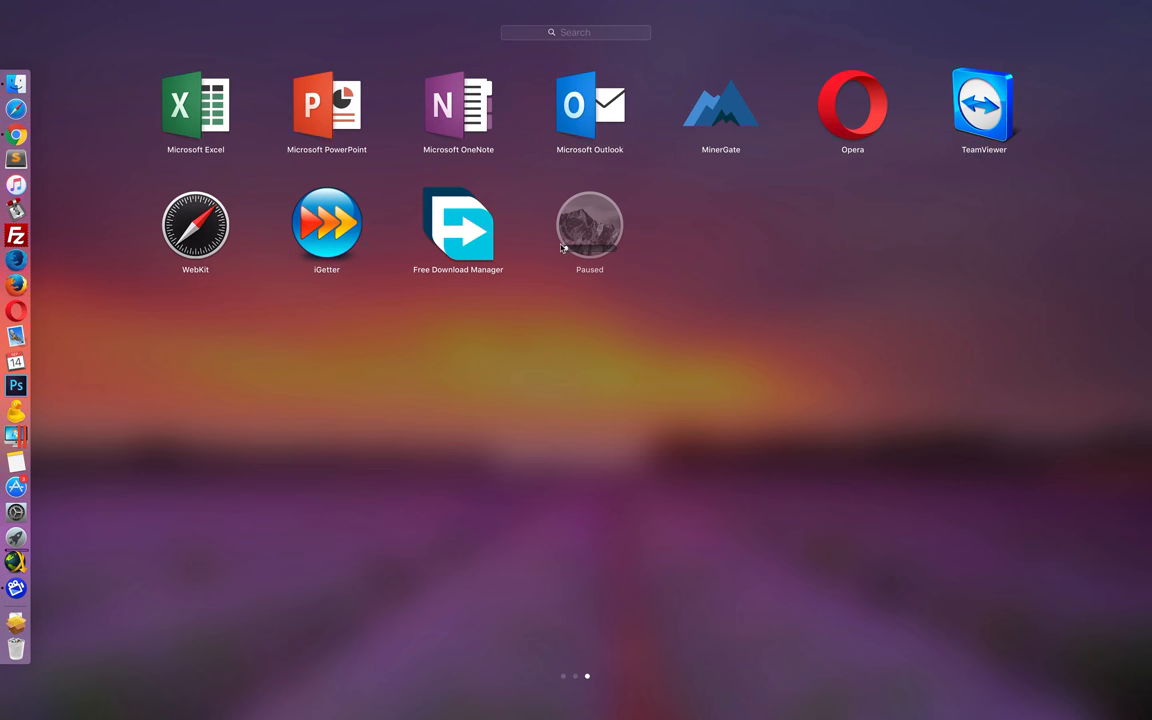
mouse_move(576, 192)
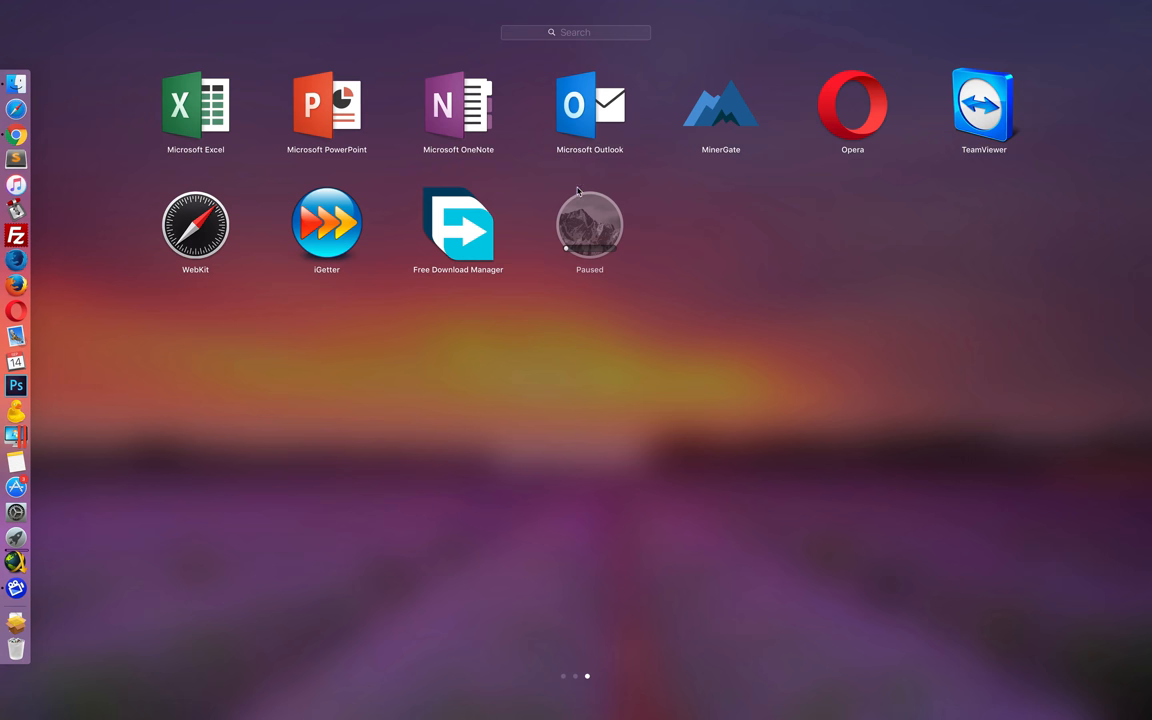
mouse_move(596, 252)
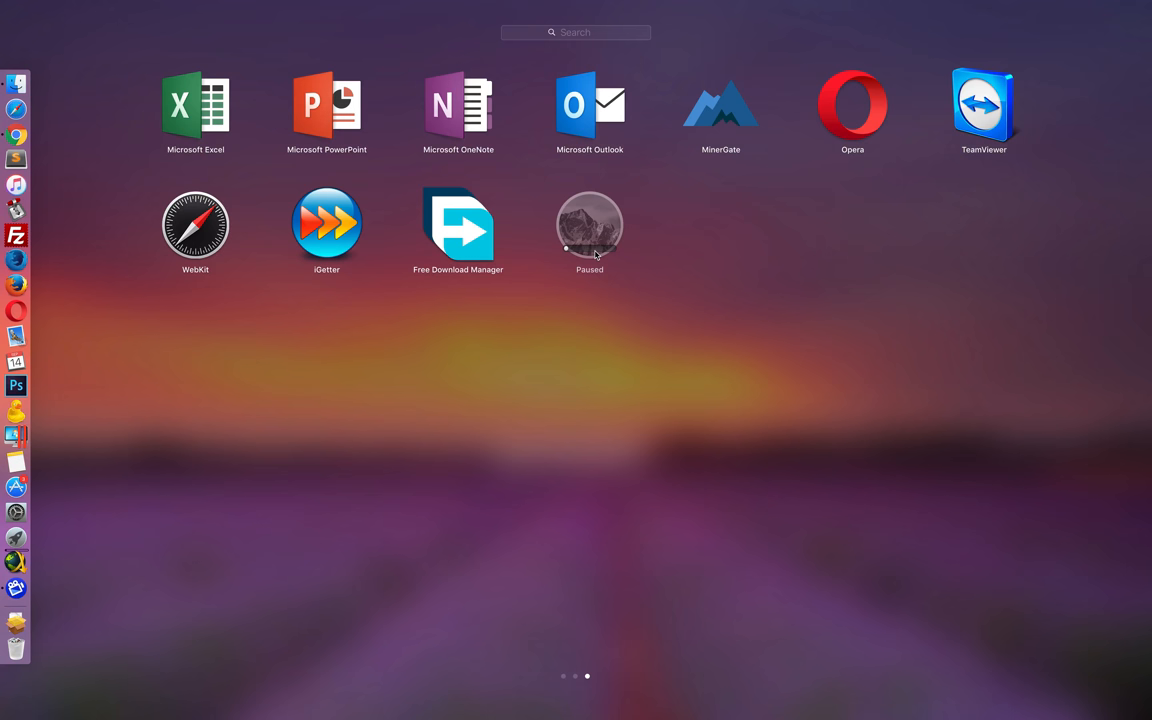
mouse_move(456, 332)
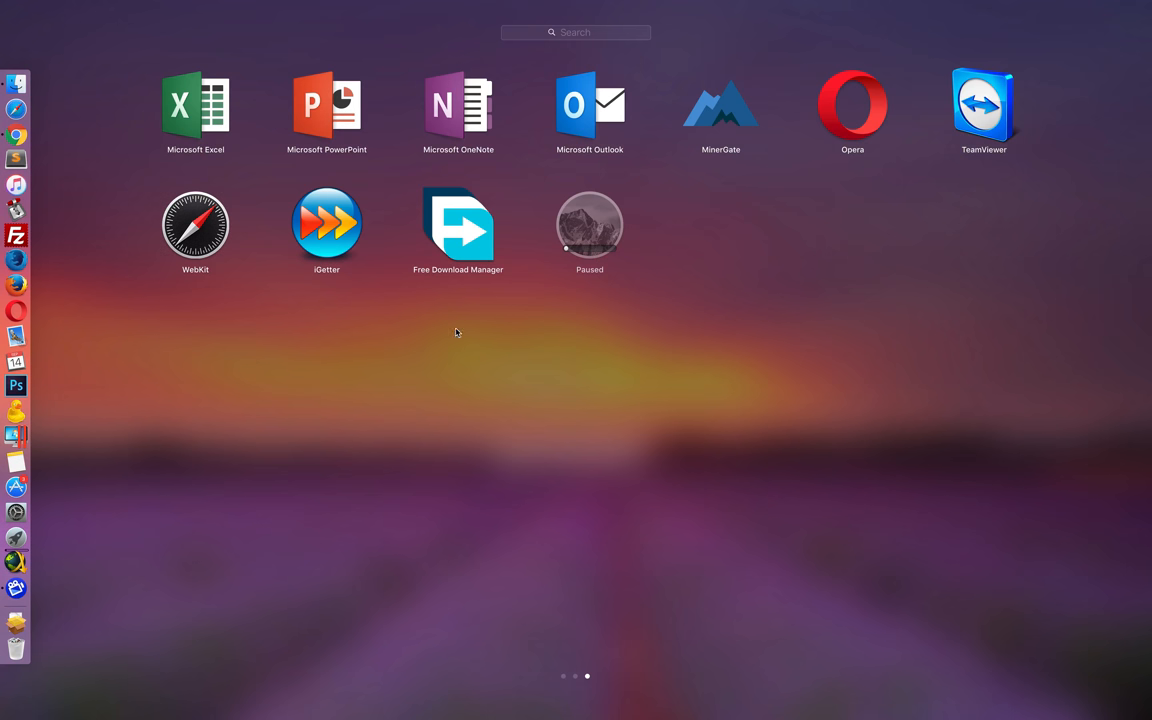
Step: Leave Launchpad and bring up the Charles Web Debugging Proxy site in Chrome
left_click(16, 136)
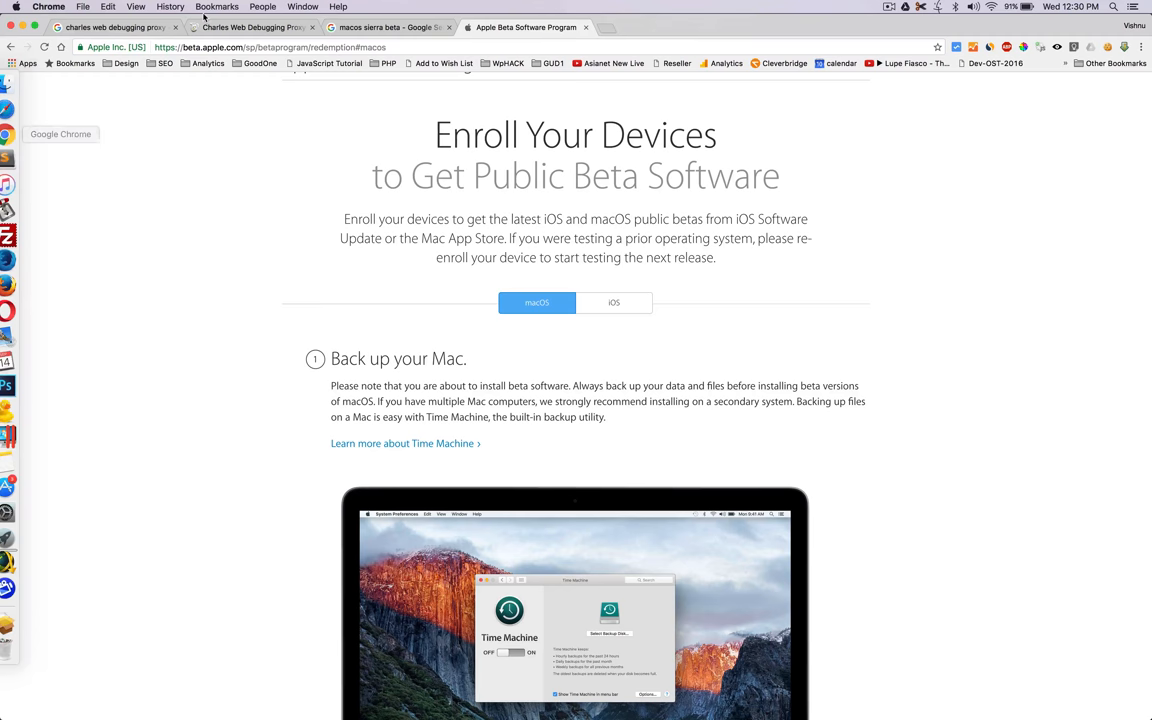
left_click(250, 28)
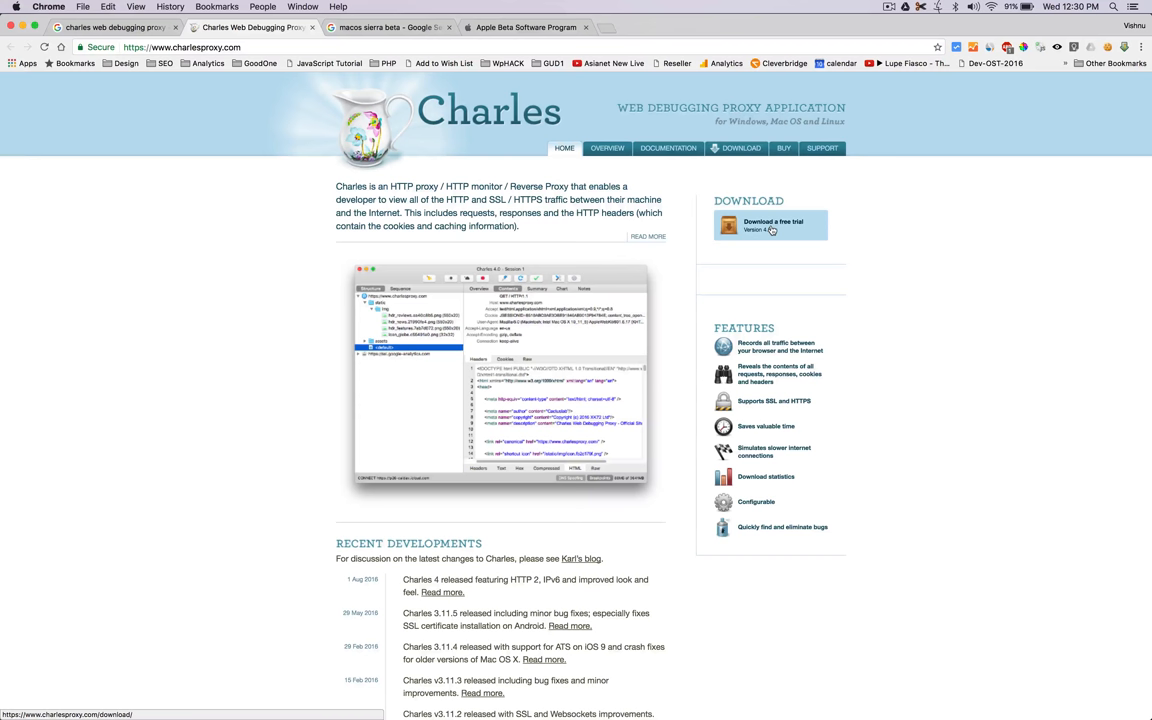
mouse_move(836, 270)
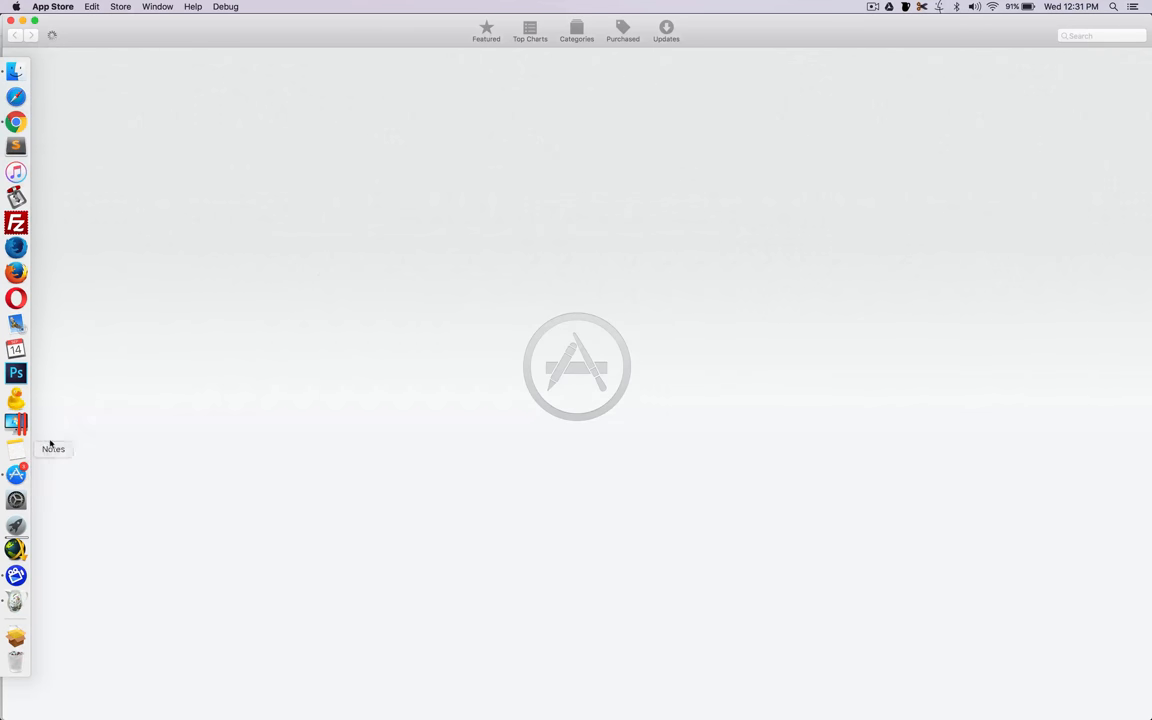
Step: Resume the paused macOS Sierra download from Purchased, then switch to Charles to watch its traffic
left_click(622, 30)
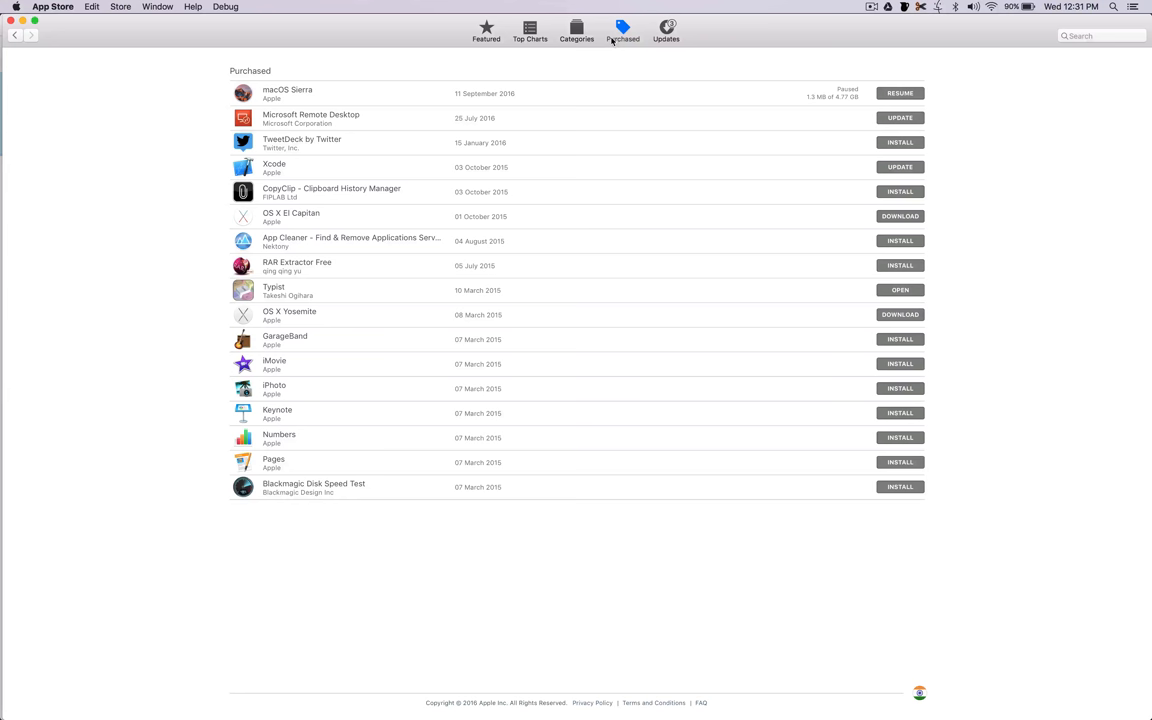
mouse_move(552, 94)
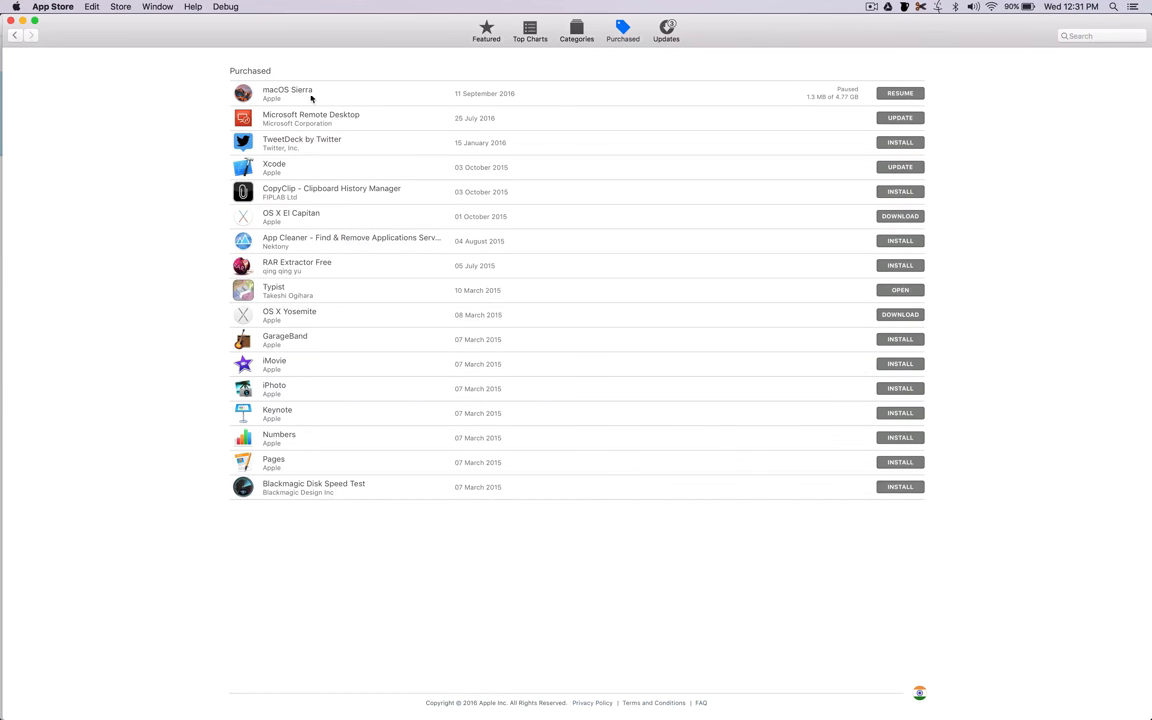
mouse_move(906, 72)
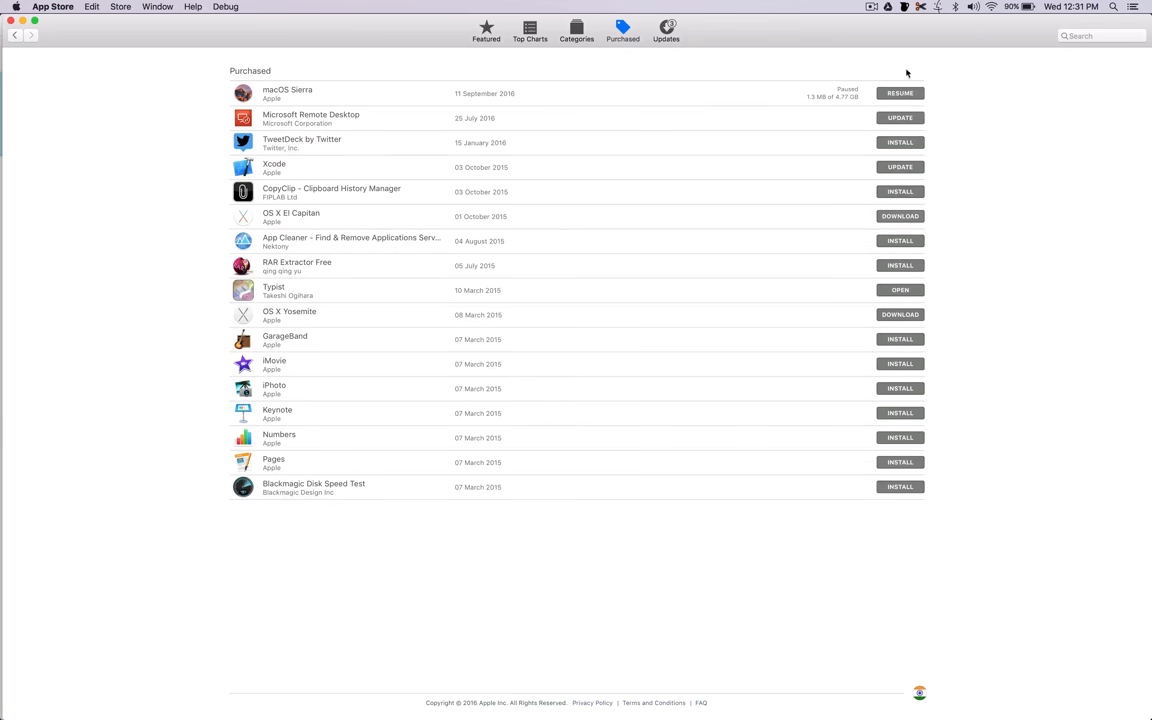
left_click(900, 94)
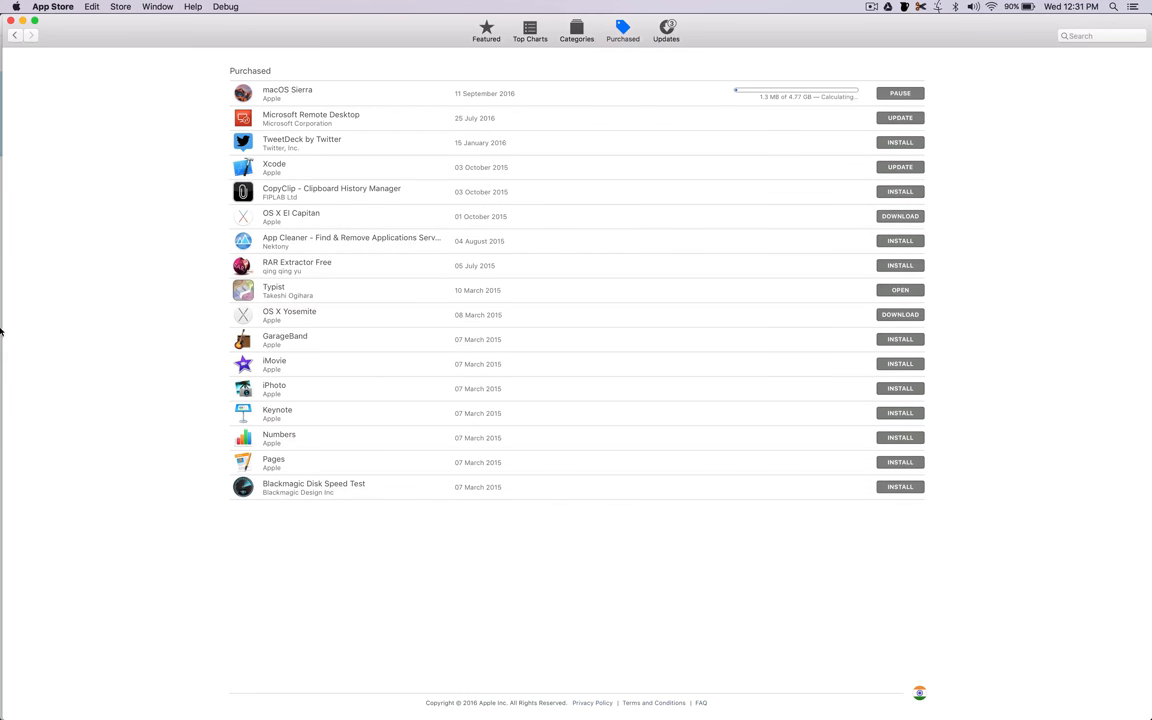
left_click(16, 600)
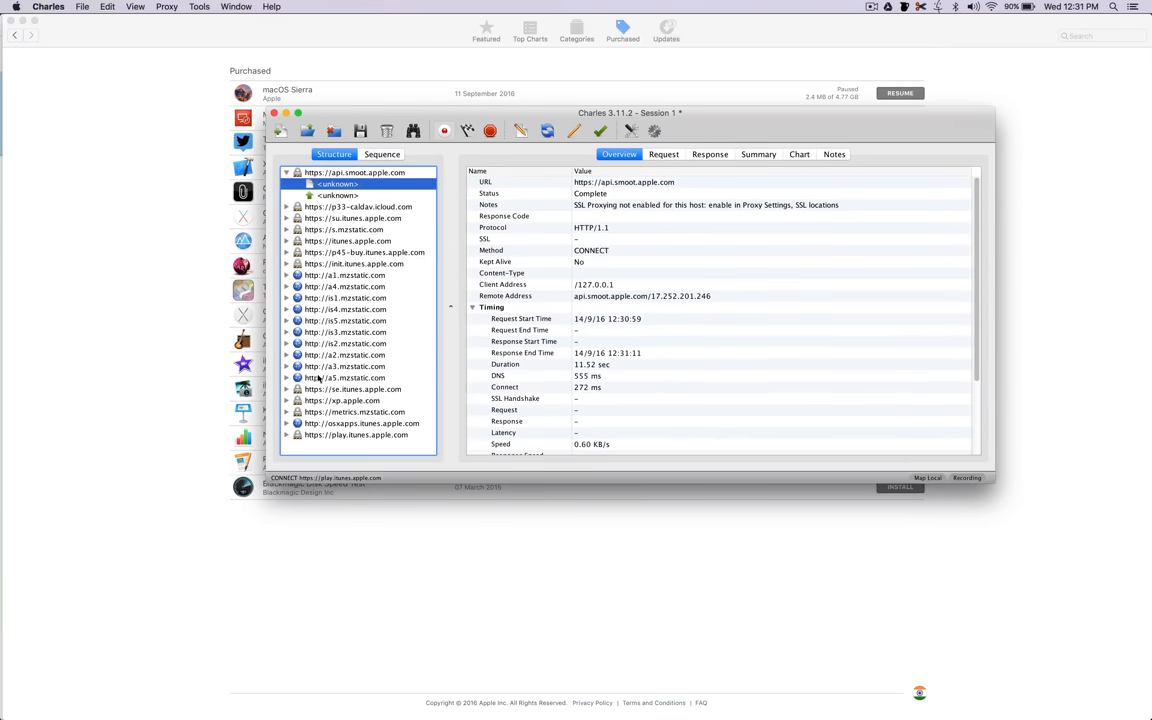
mouse_move(284, 426)
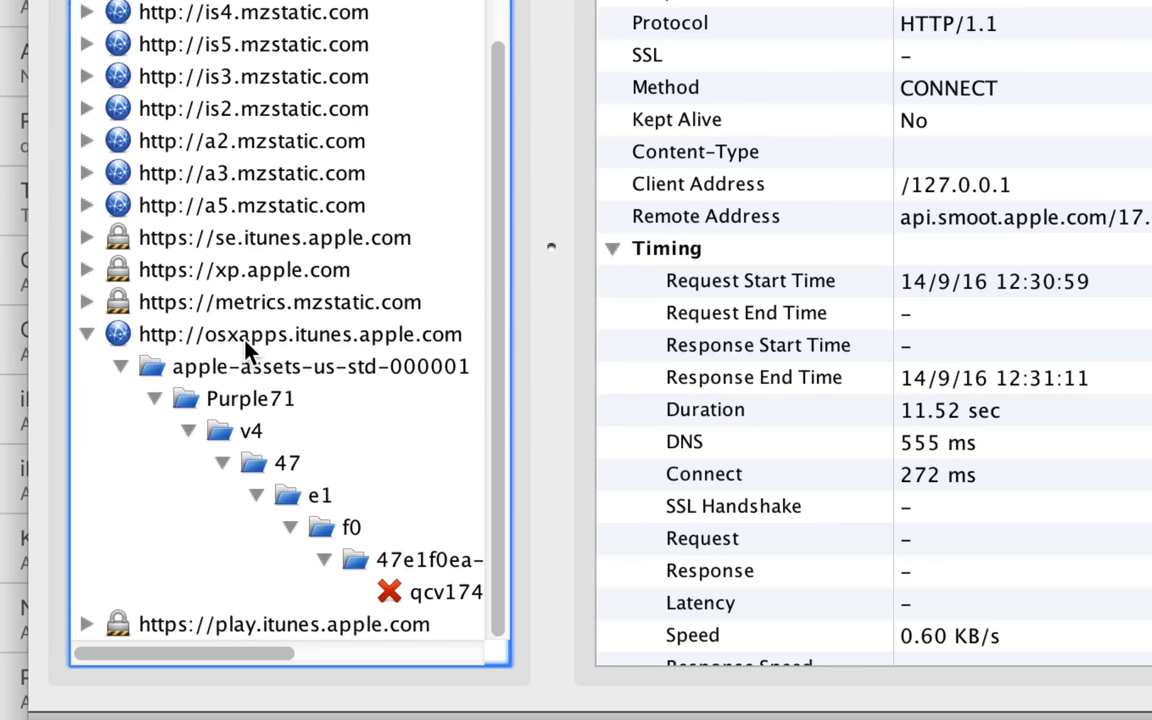
mouse_move(290, 356)
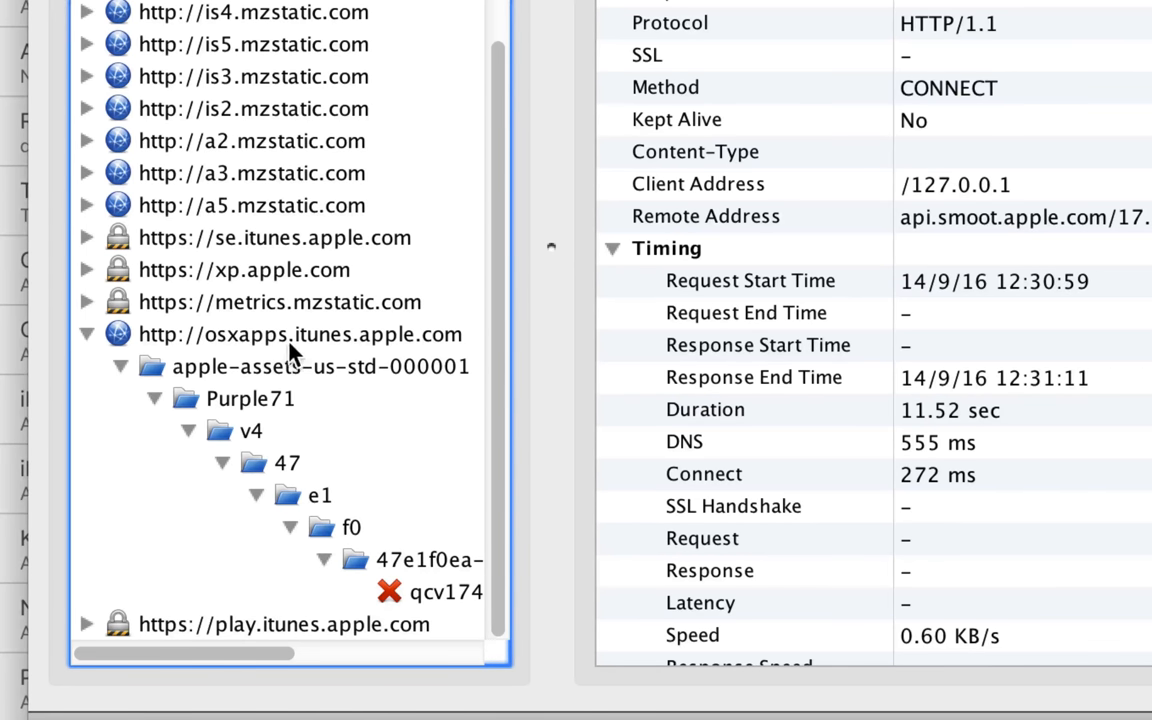
mouse_move(400, 360)
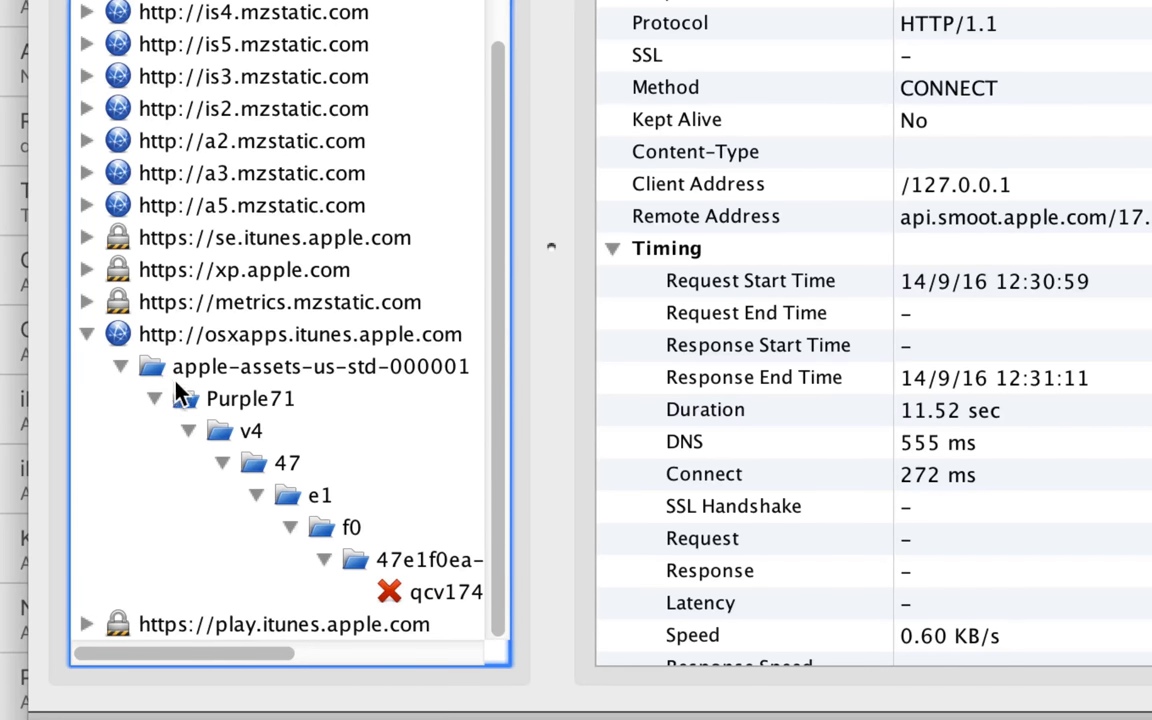
mouse_move(276, 486)
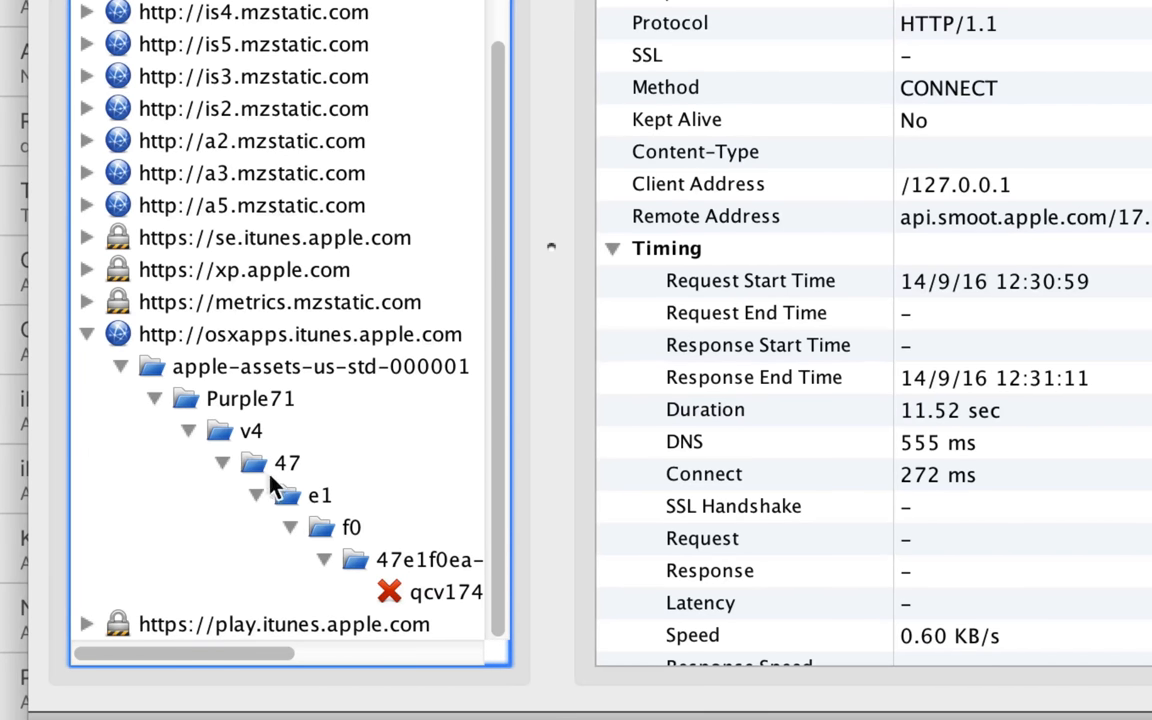
mouse_move(444, 610)
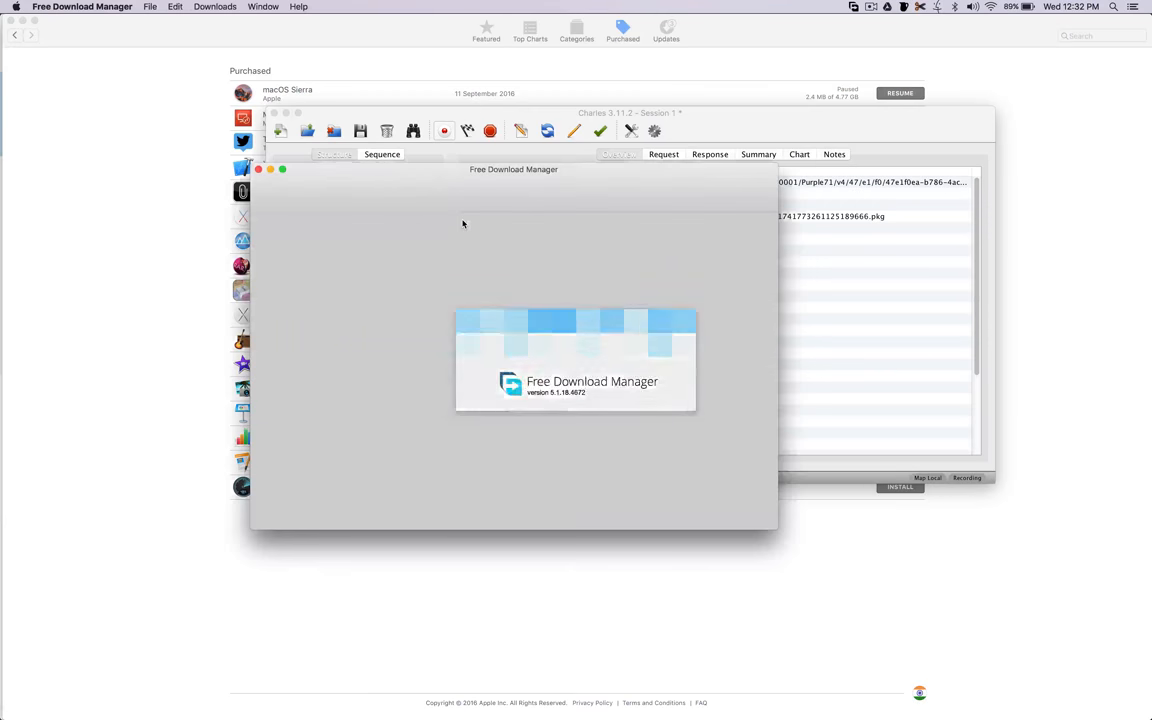
Step: Add the copied .pkg URL as a new download to resolve it, then cancel saving it
left_click(120, 100)
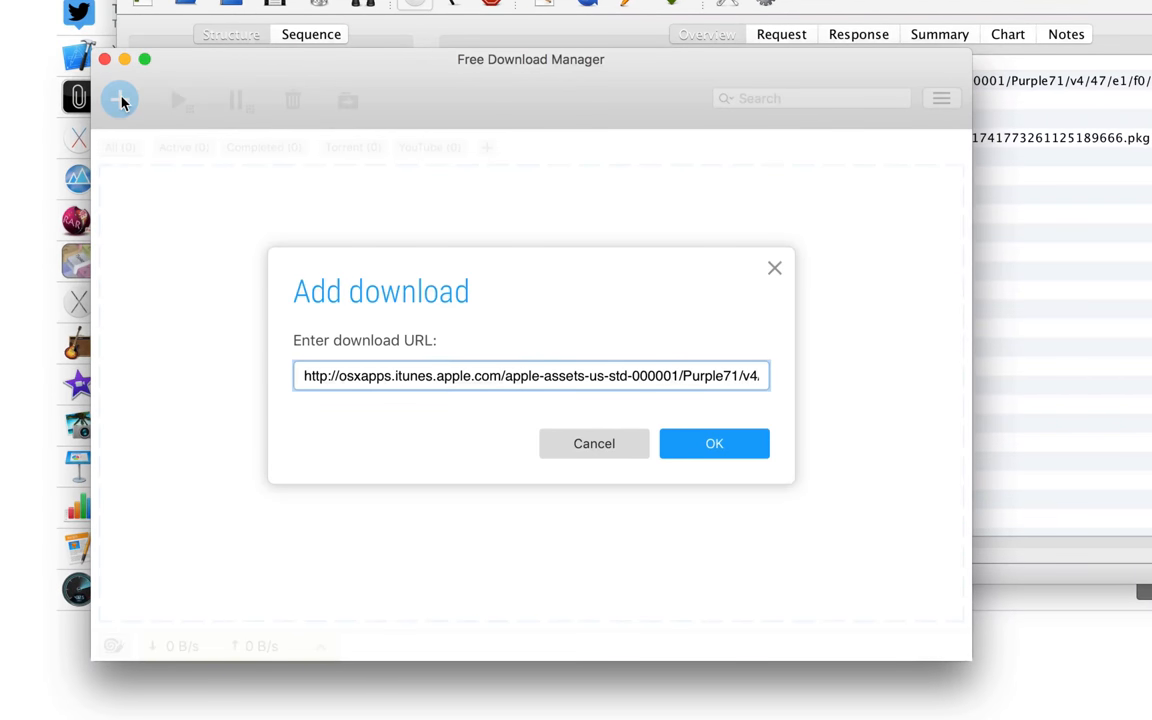
left_click(714, 444)
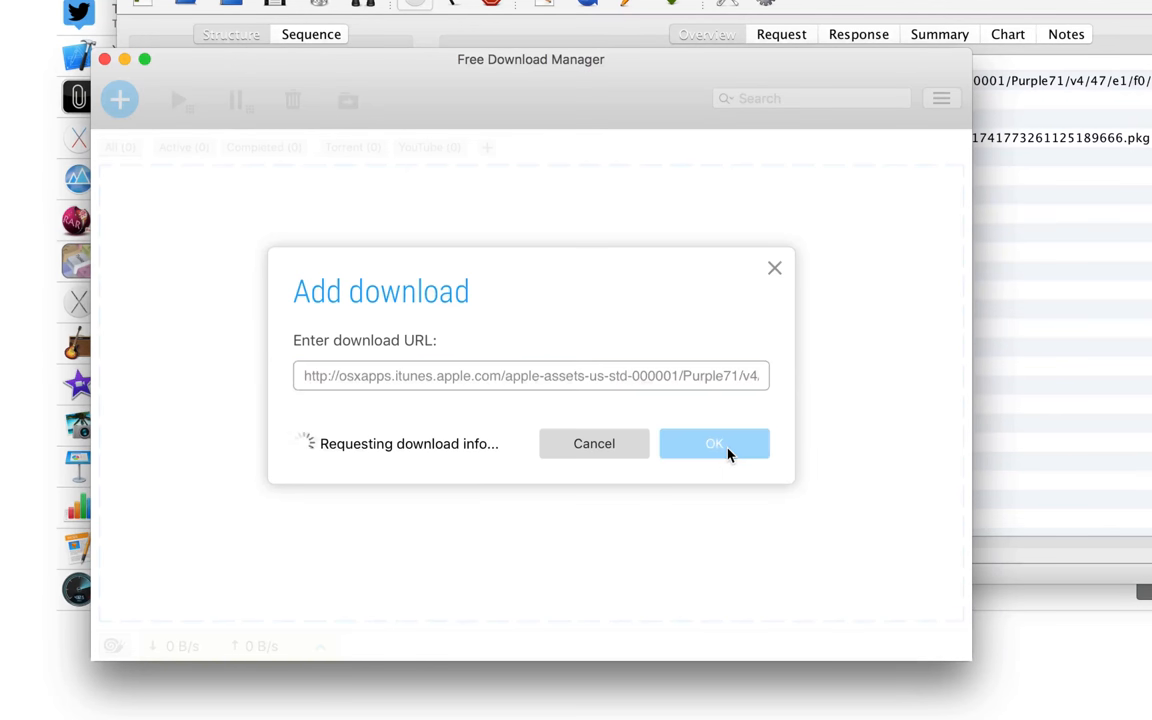
left_click(714, 444)
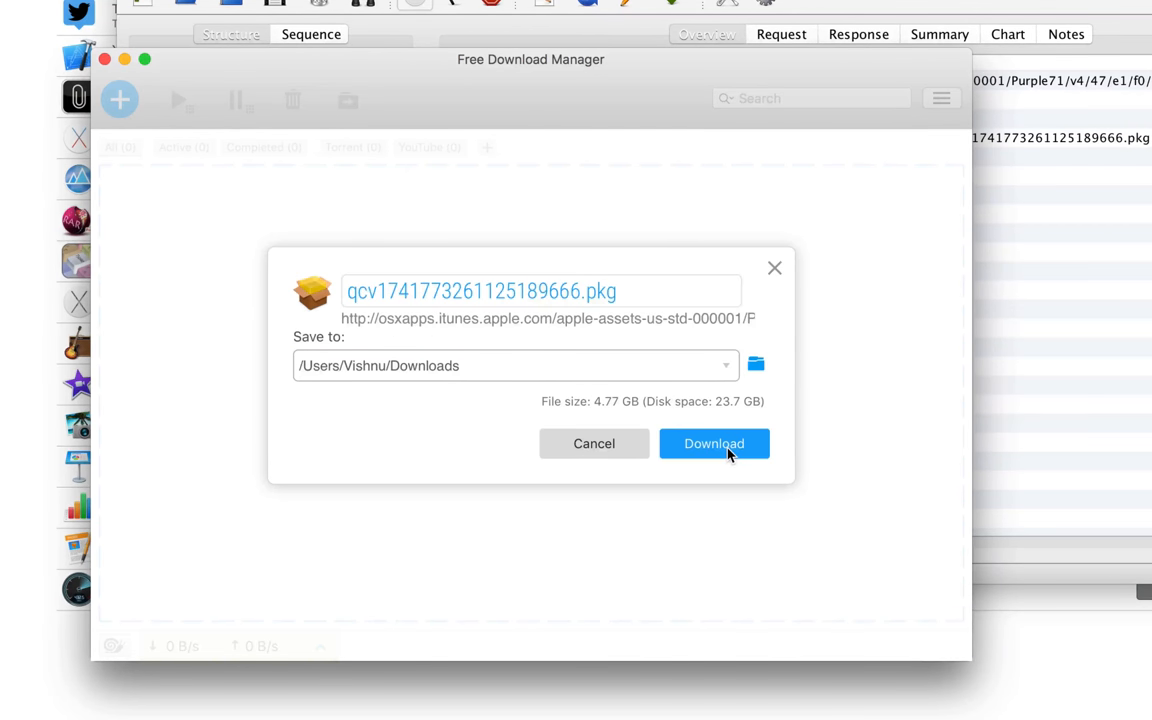
mouse_move(622, 412)
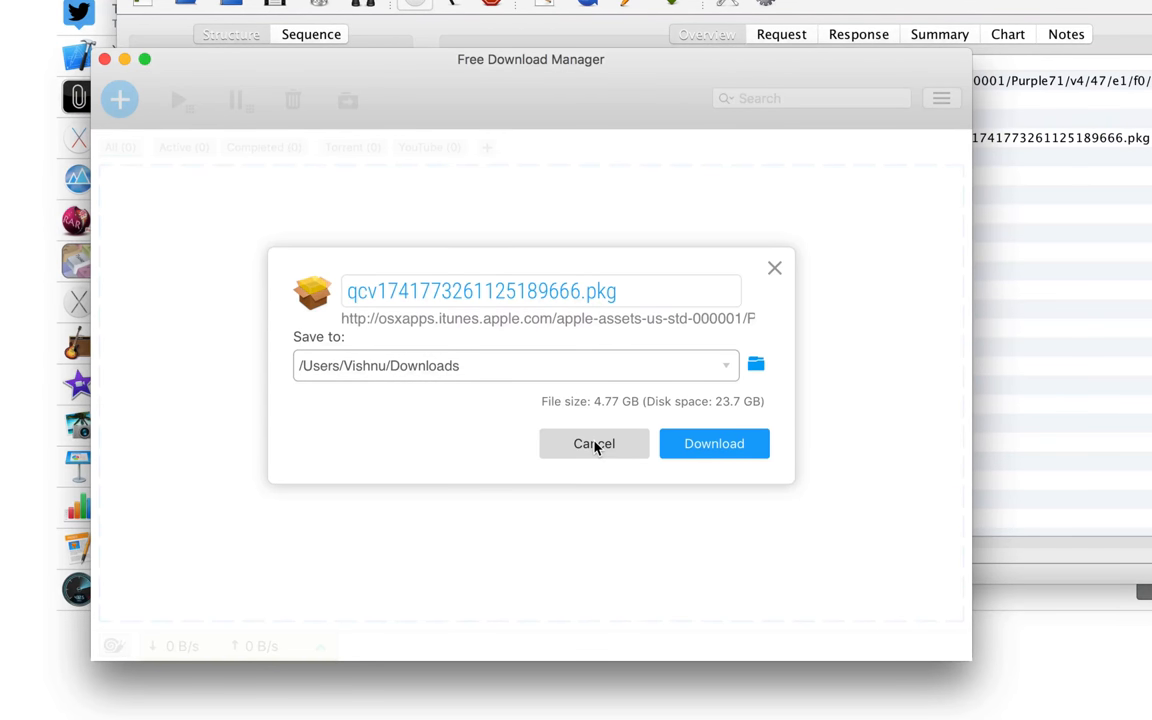
left_click(594, 444)
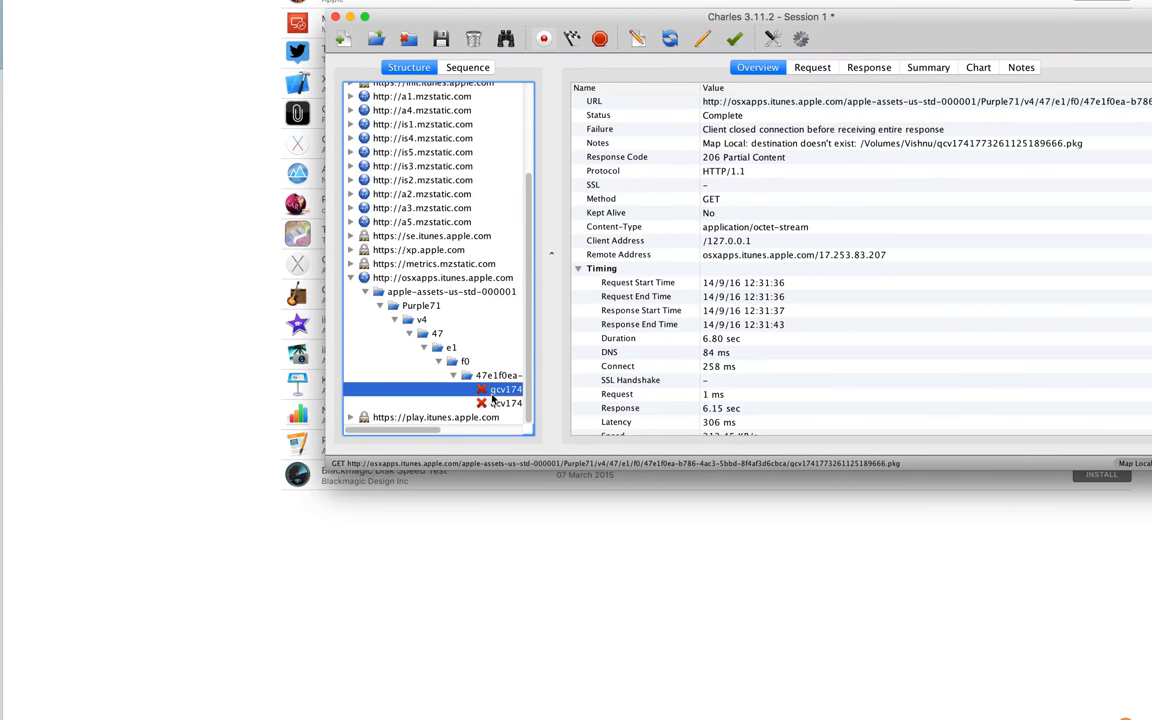
Step: From the installer request's options, dismiss Map Remote and bring up Map Local instead
right_click(500, 388)
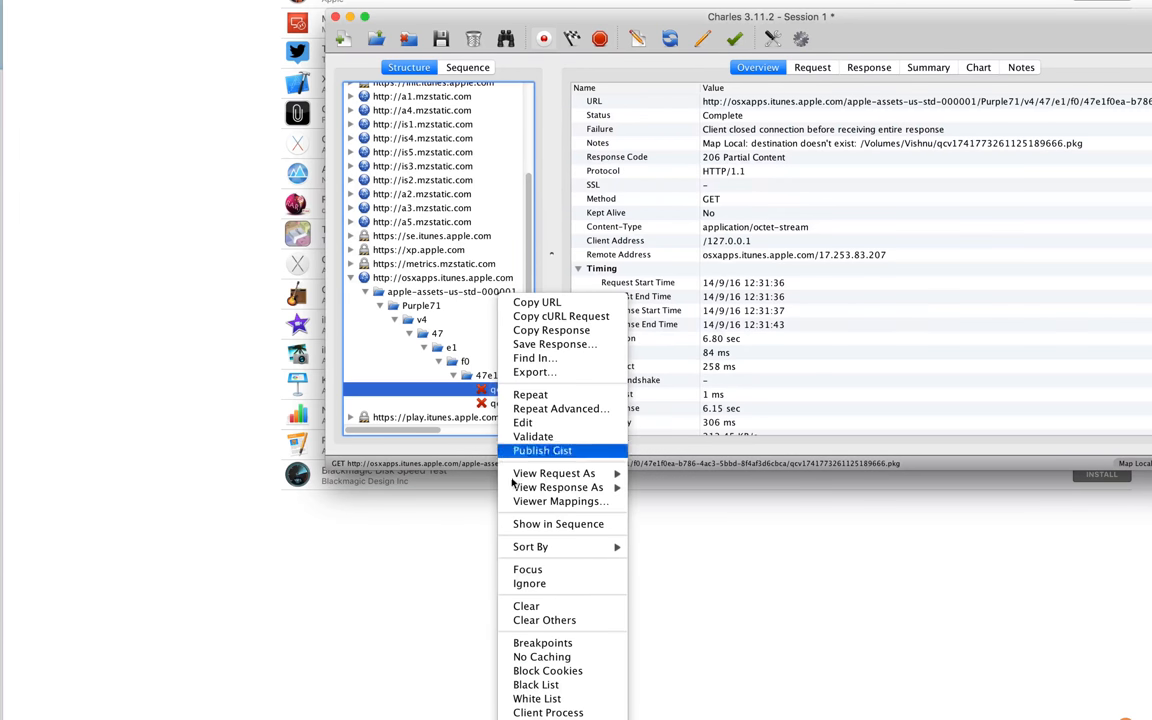
mouse_move(512, 482)
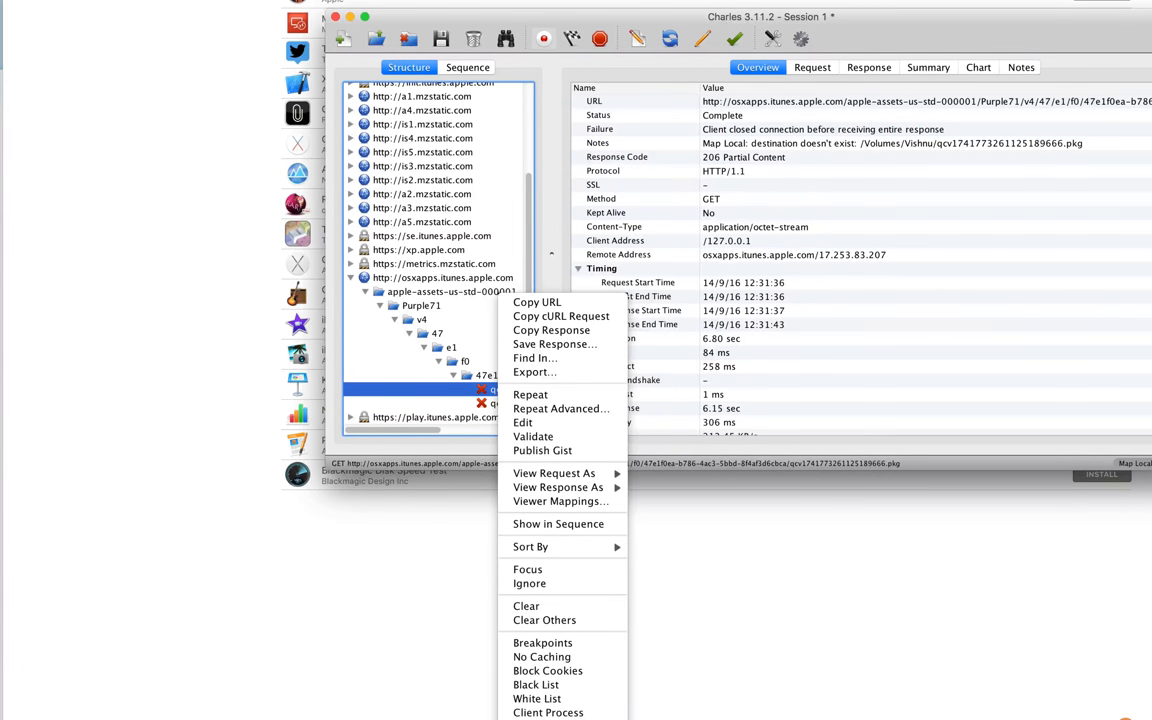
left_click(522, 422)
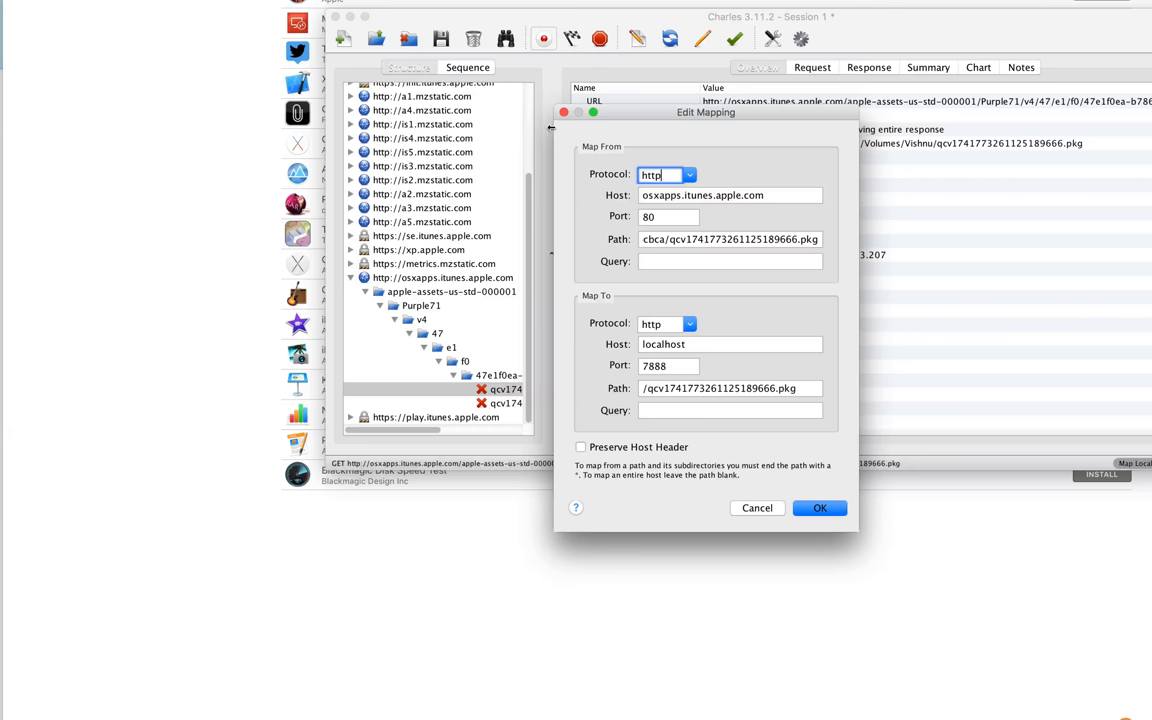
left_click(820, 508)
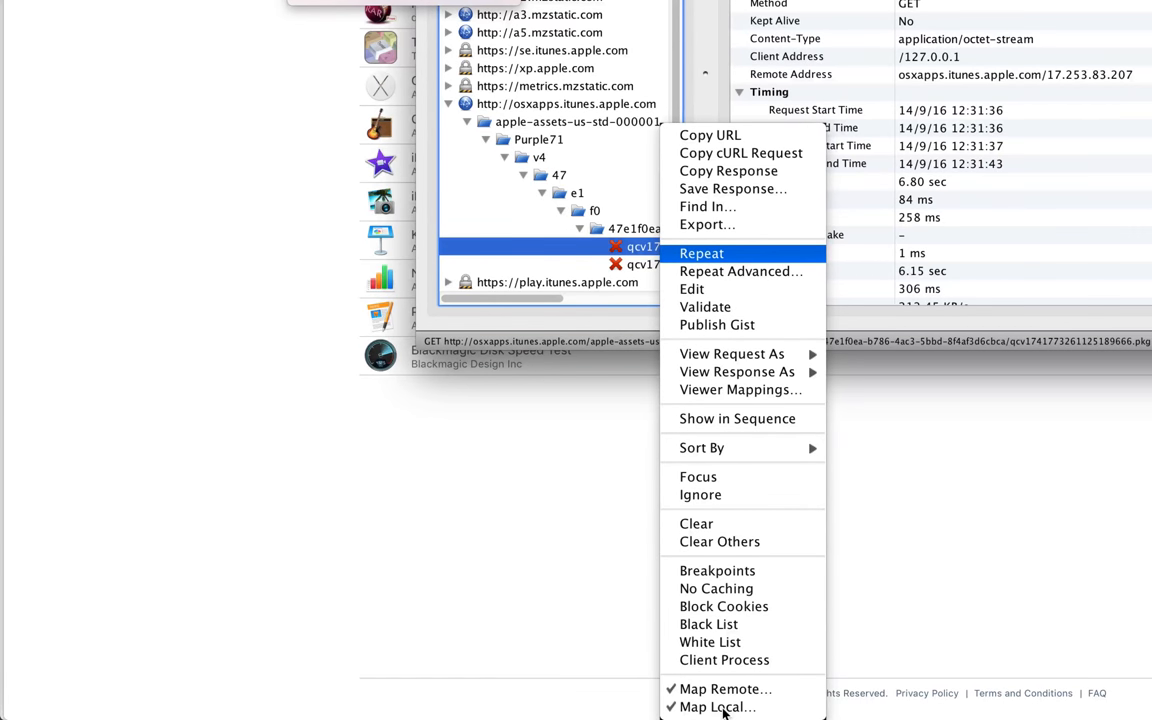
left_click(716, 708)
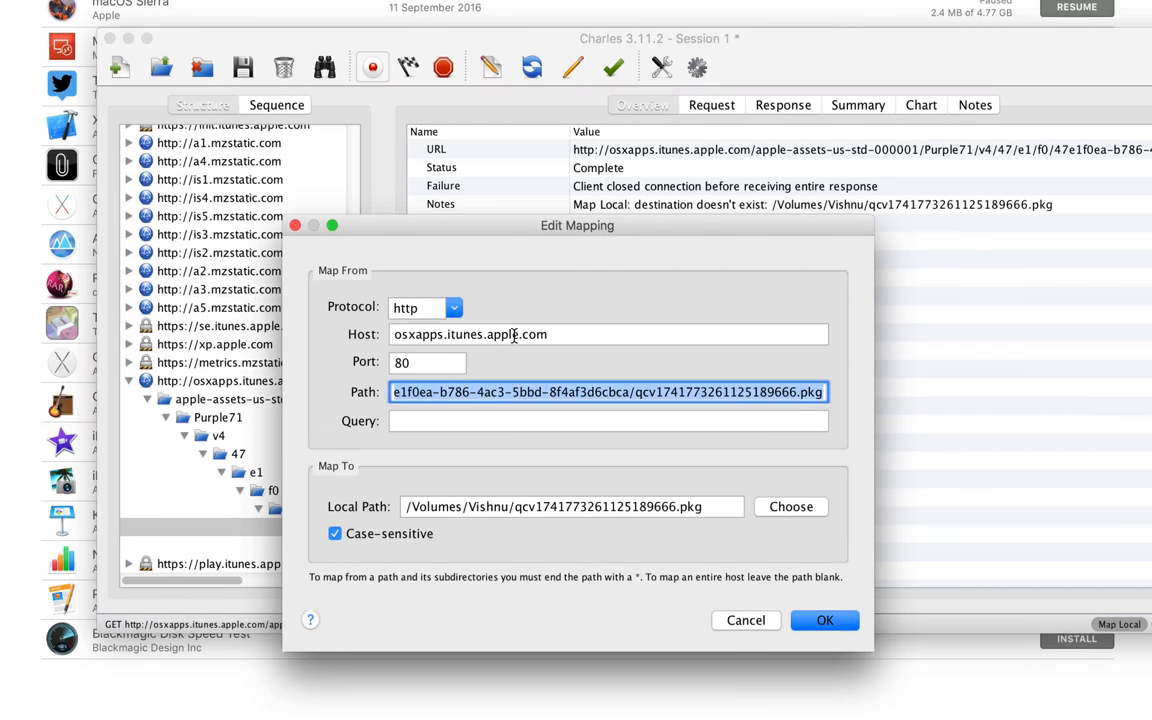
Step: Point the local mapping at the downloaded .pkg file in Downloads
left_click(608, 334)
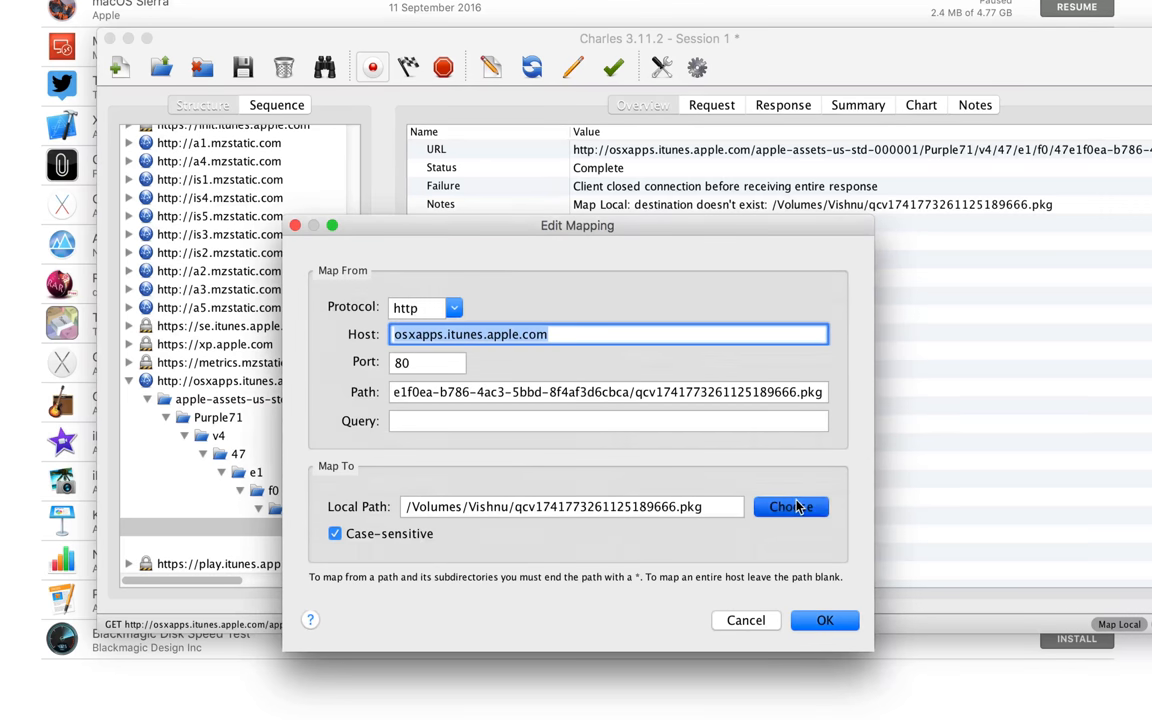
left_click(790, 508)
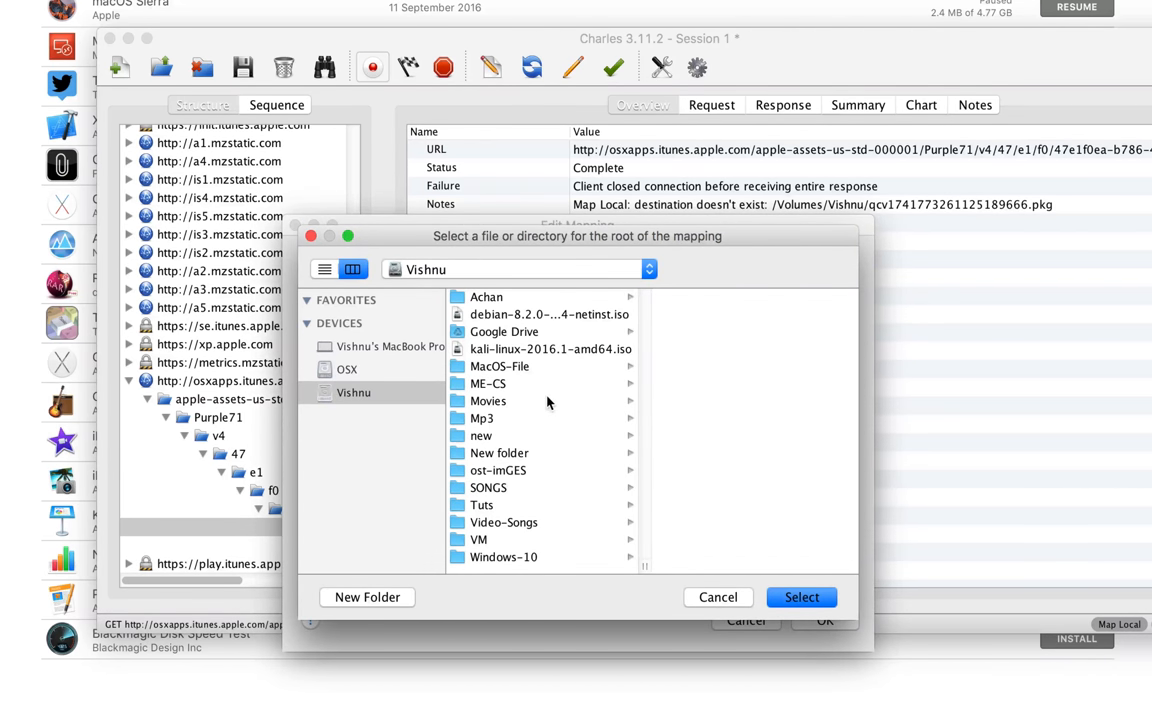
mouse_move(538, 462)
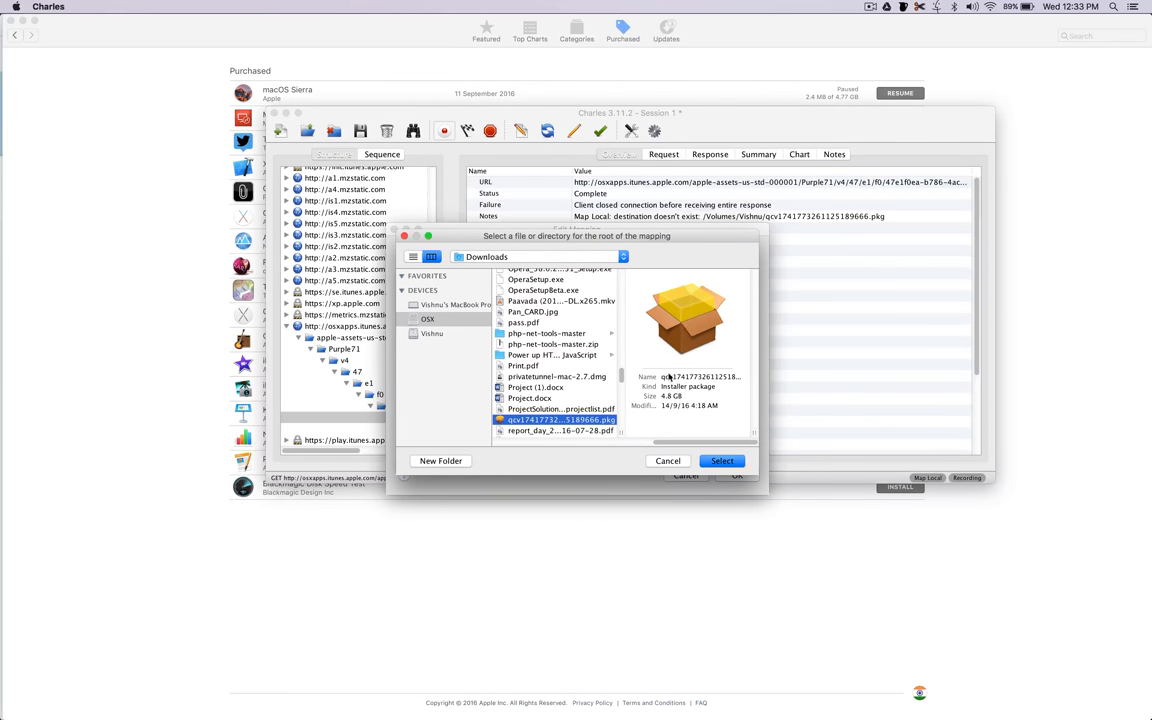
mouse_move(644, 392)
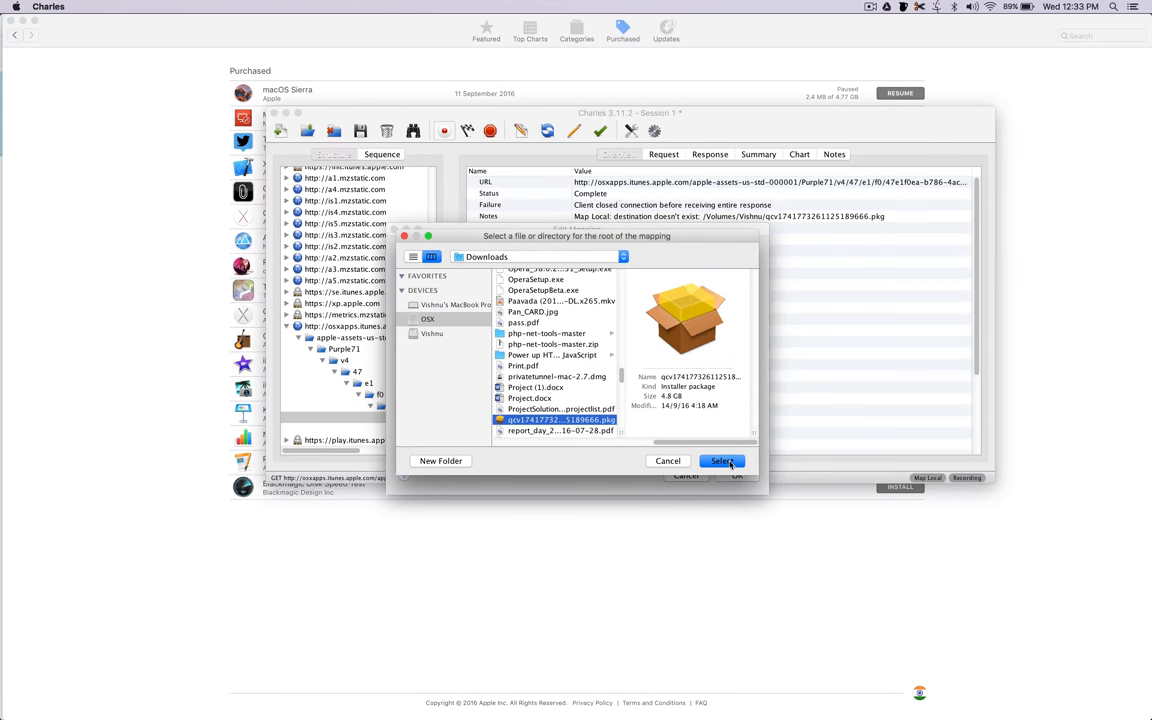
left_click(722, 460)
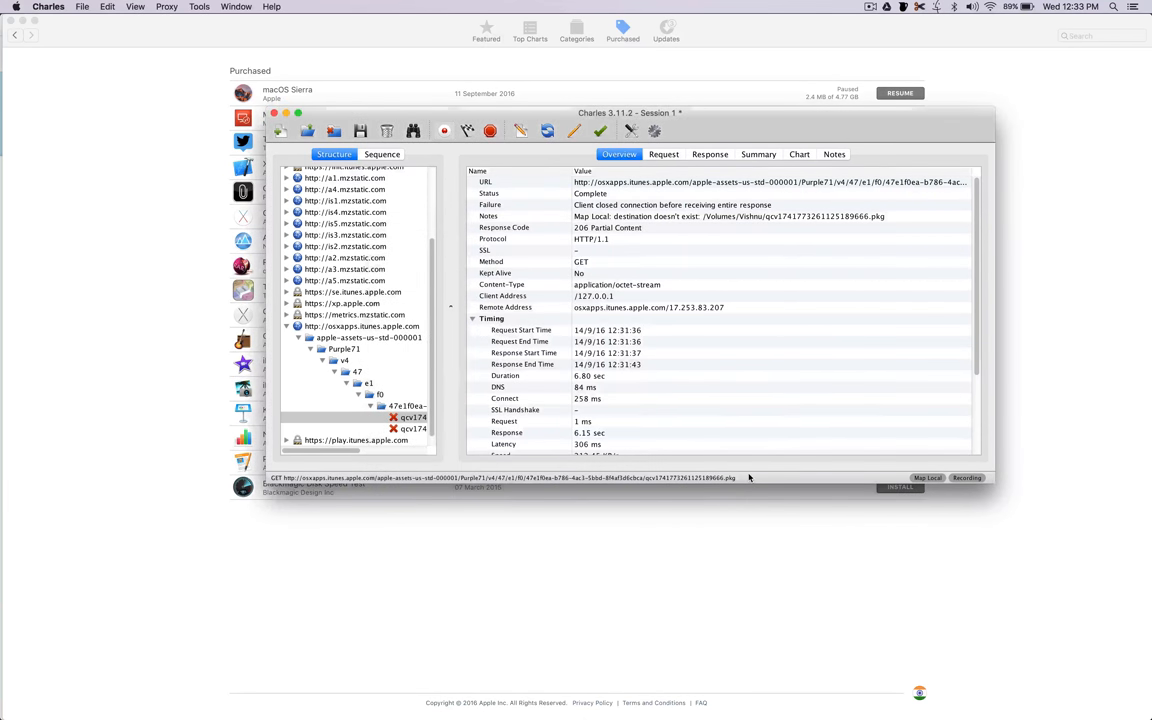
Step: Bring the App Store Purchased list forward and resume the macOS Sierra download
left_click(410, 418)
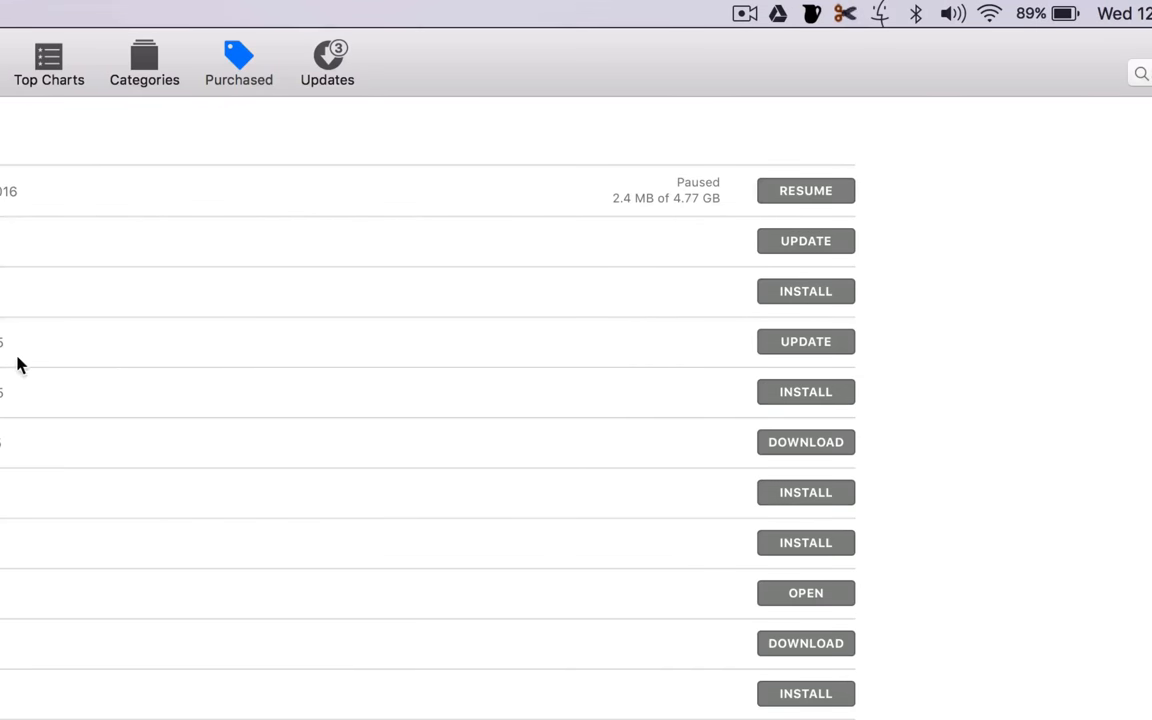
left_click(804, 190)
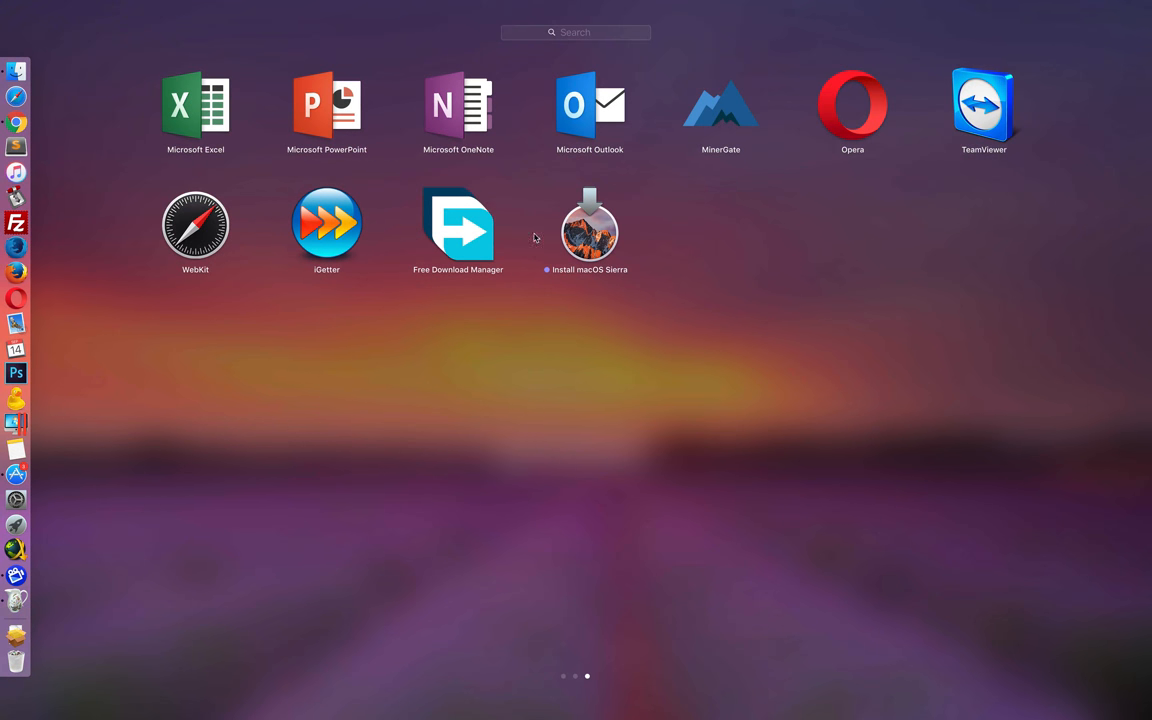
mouse_move(558, 236)
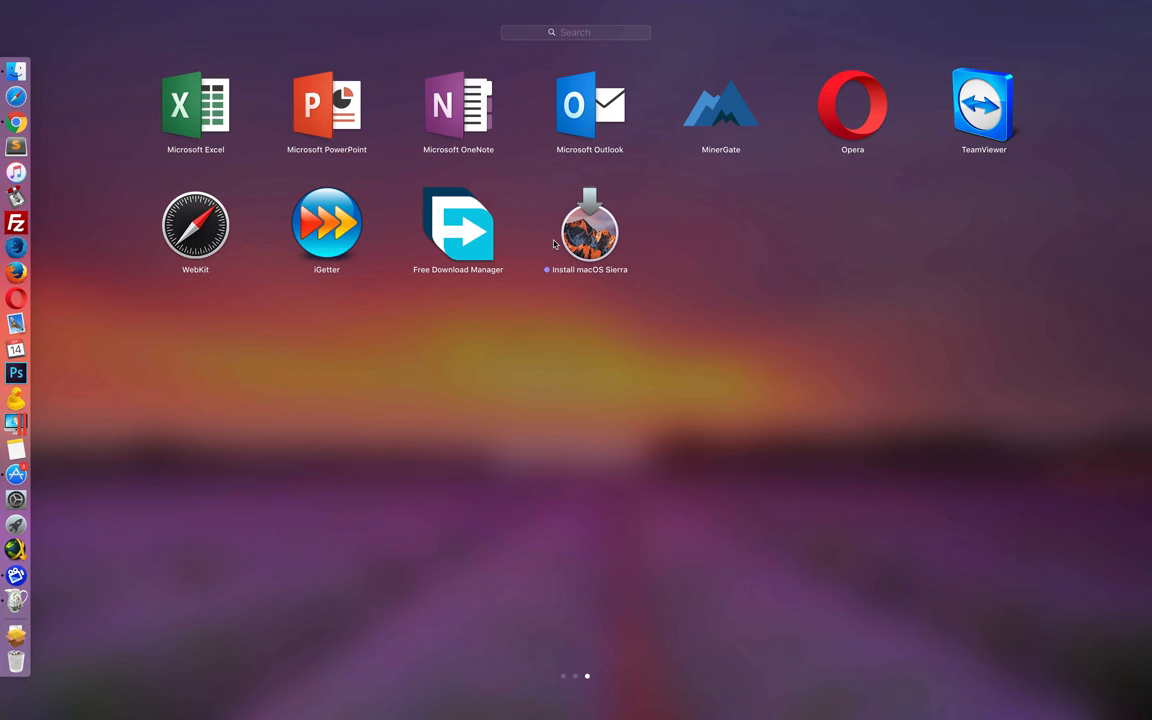
mouse_move(16, 576)
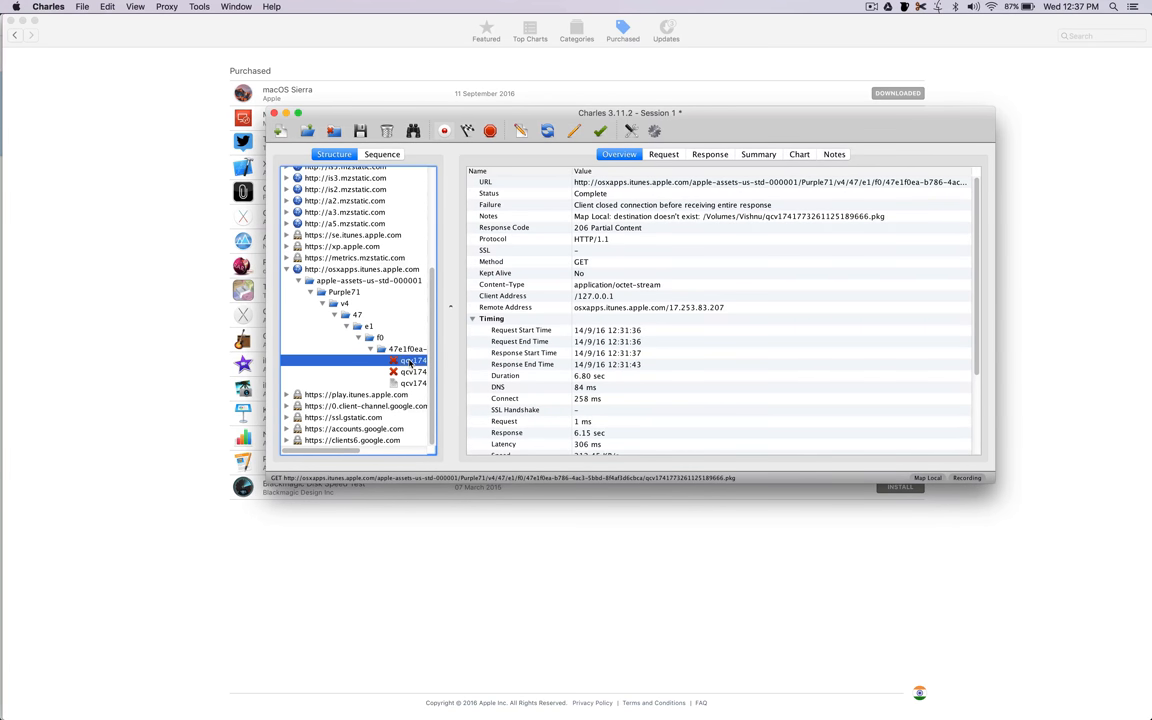
Step: Review the .pkg request's Map Local setting, browsing the mapped file and cancelling without changes
right_click(410, 360)
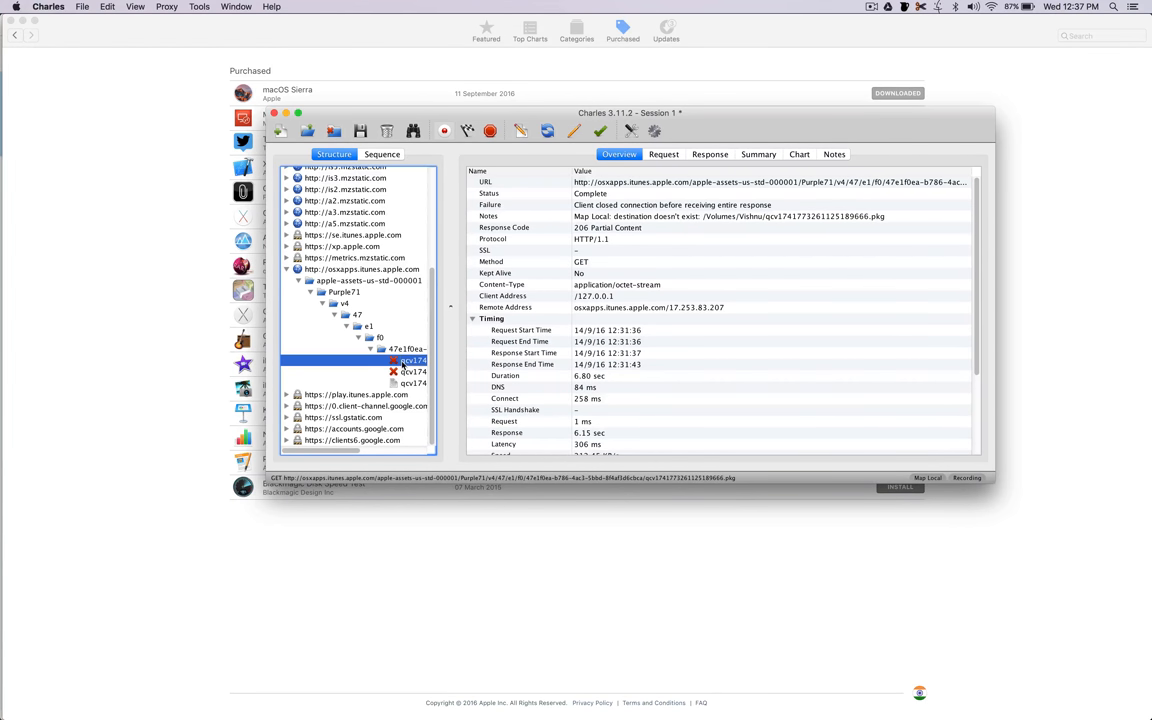
right_click(412, 360)
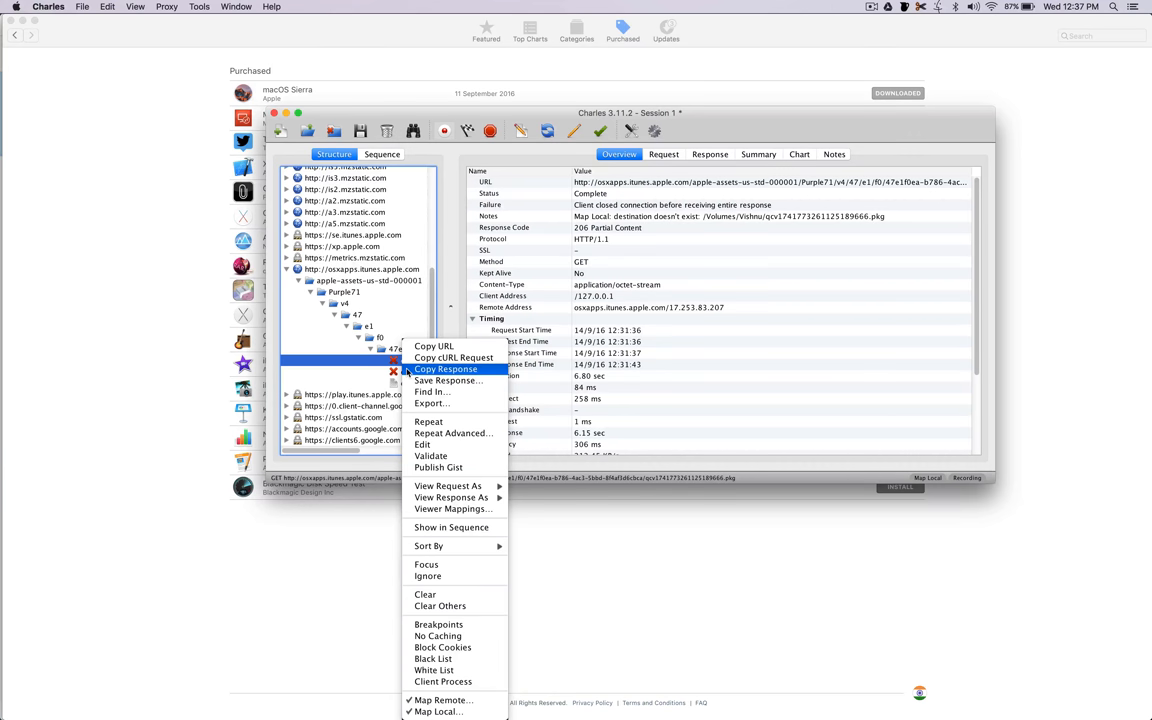
mouse_move(436, 712)
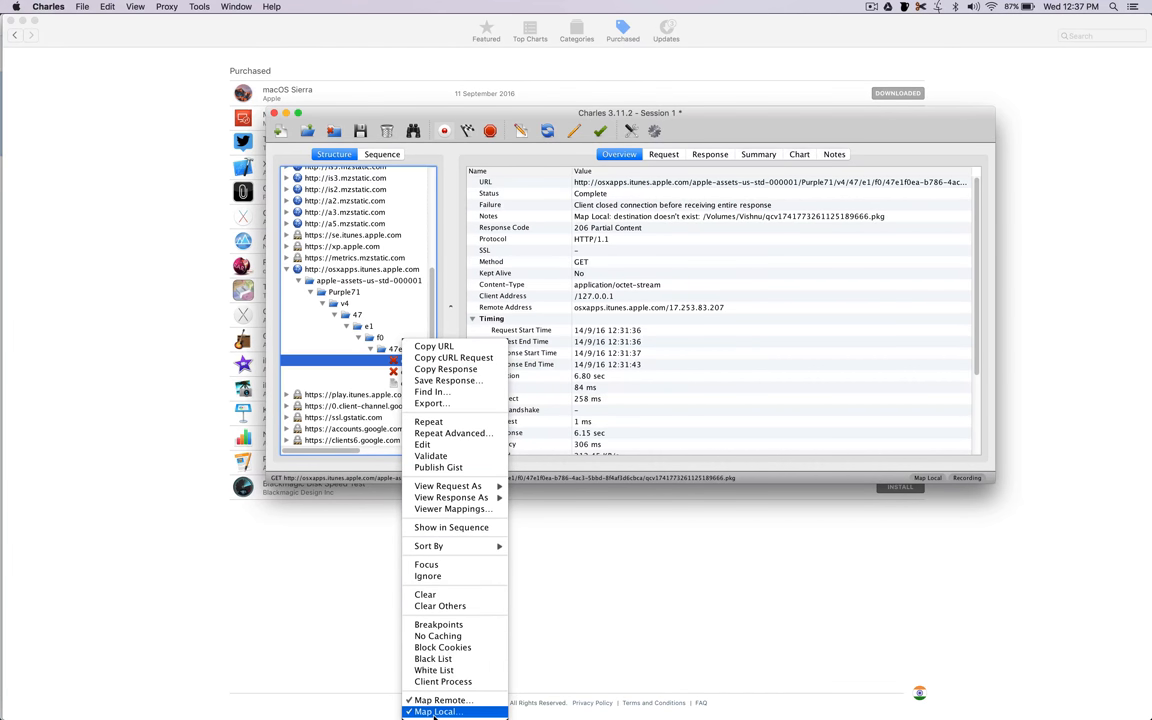
left_click(440, 712)
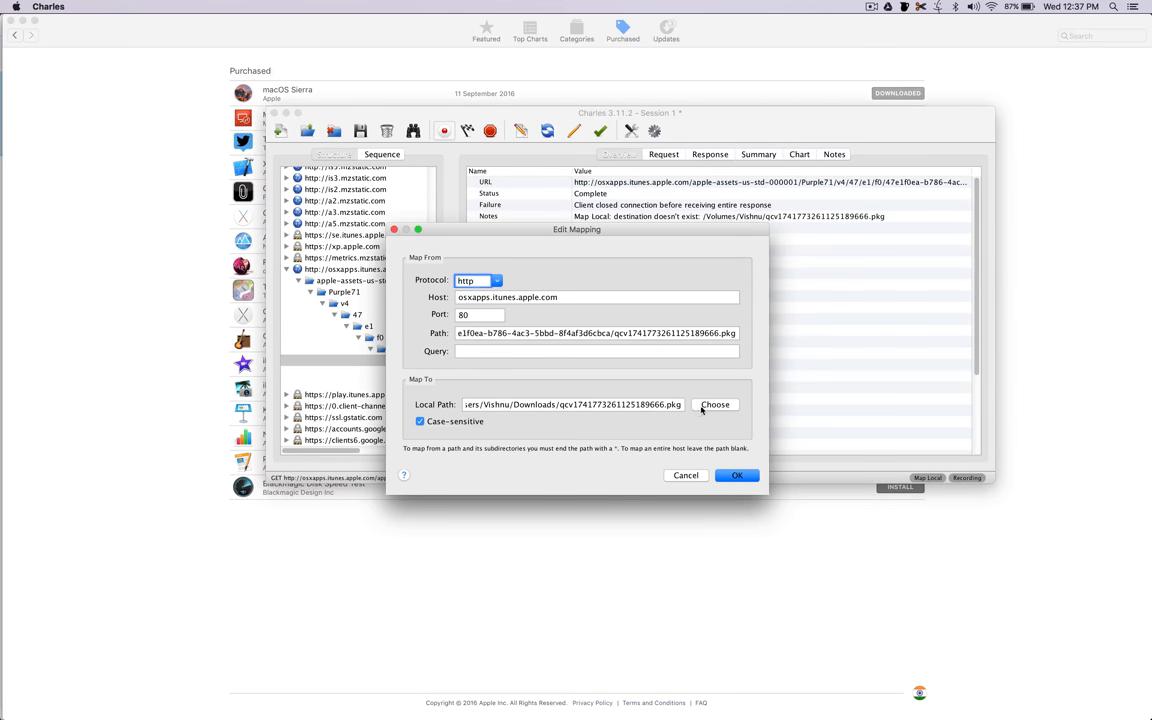
left_click(714, 404)
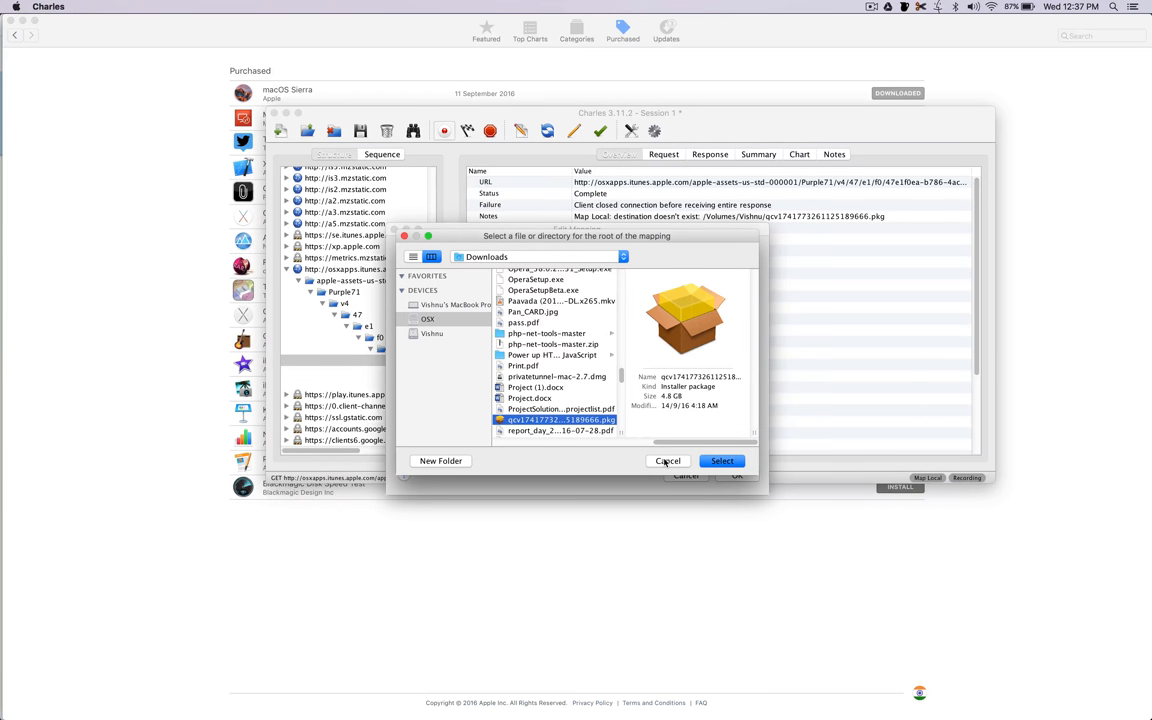
left_click(720, 460)
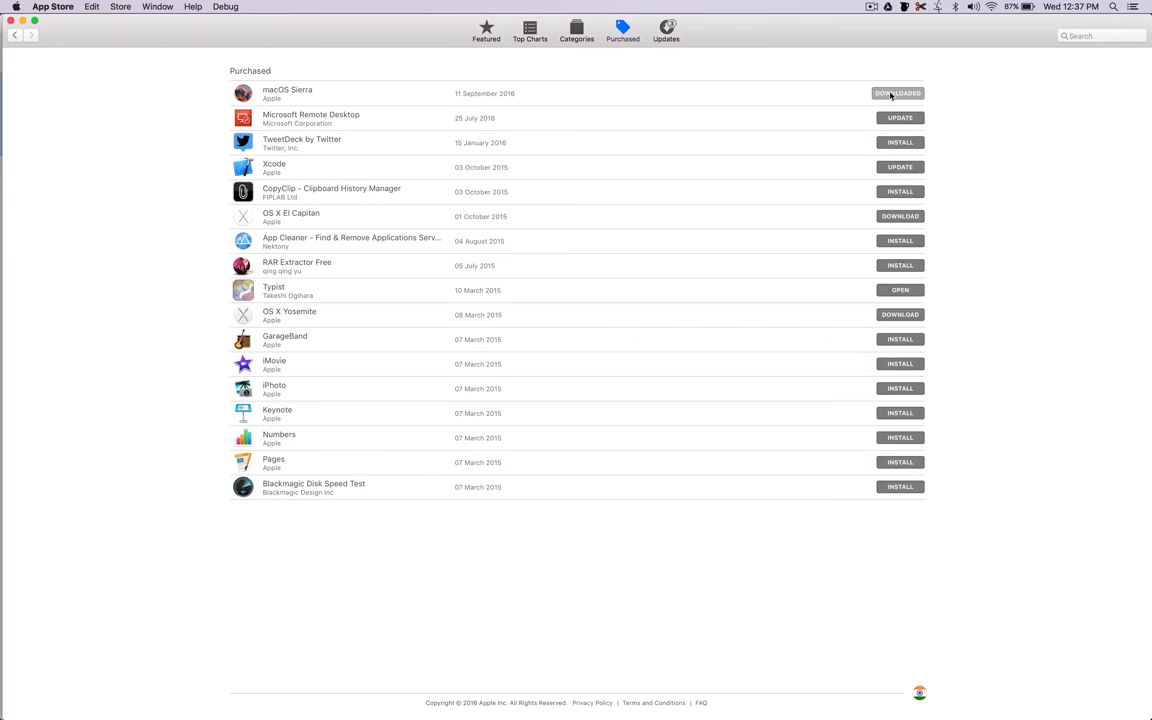
mouse_move(12, 424)
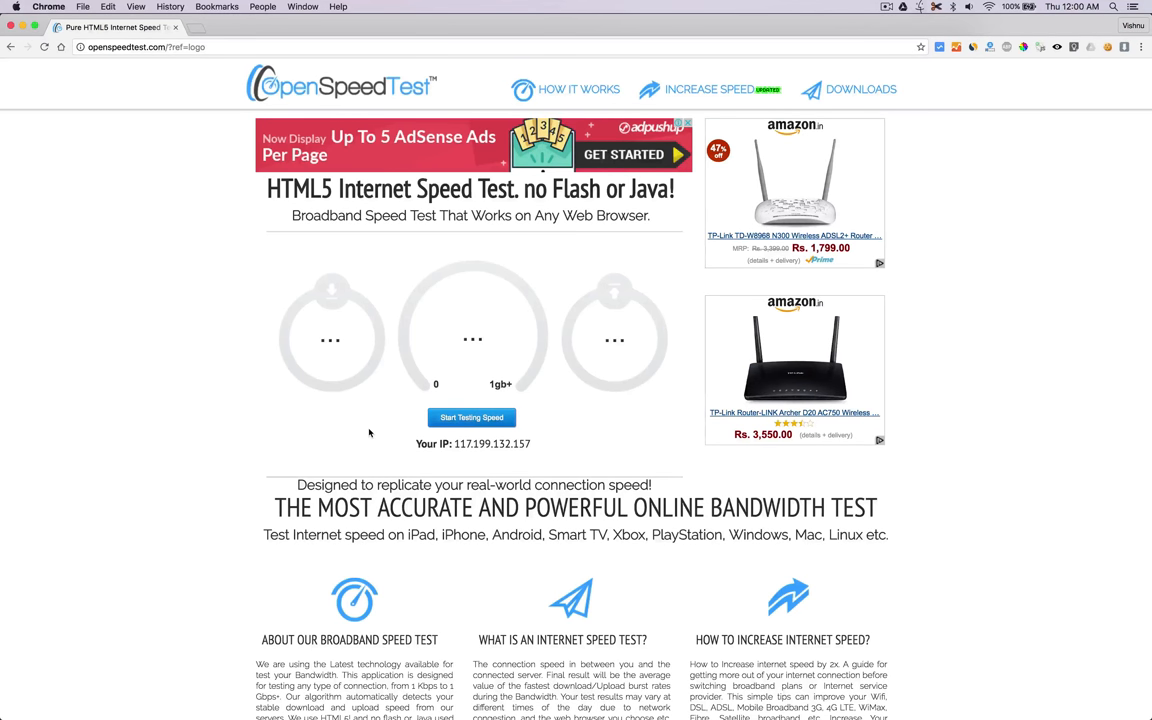
mouse_move(460, 432)
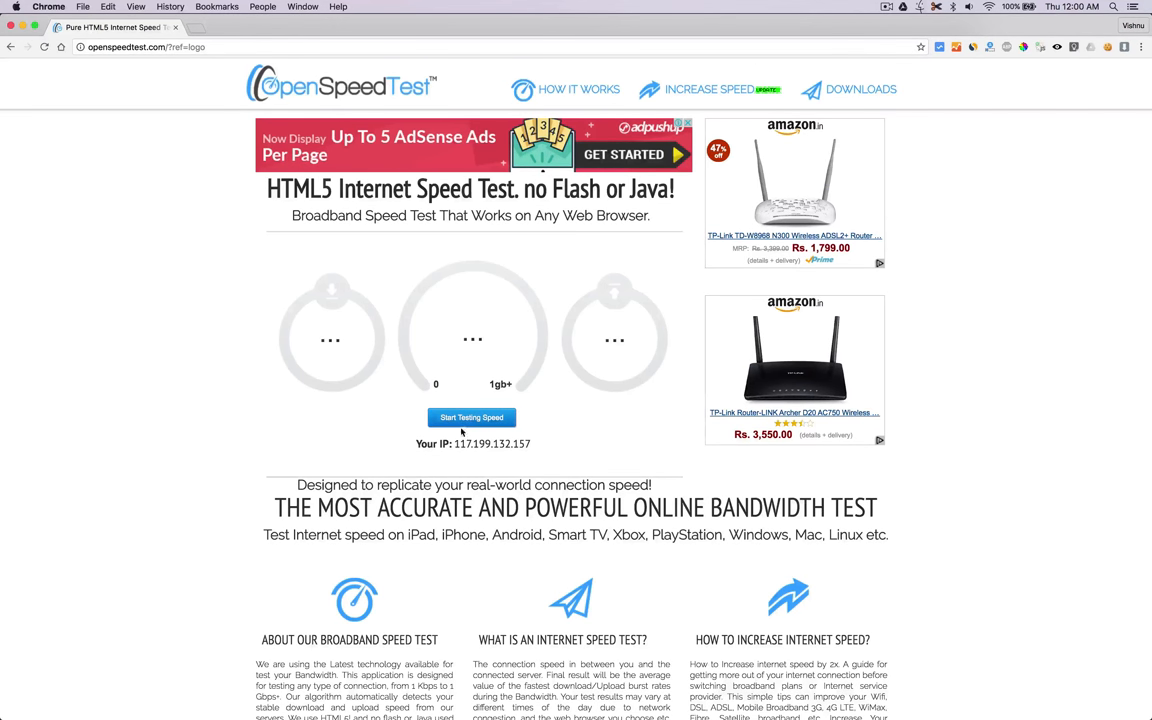
Step: Start the OpenSpeedTest internet speed test
left_click(472, 418)
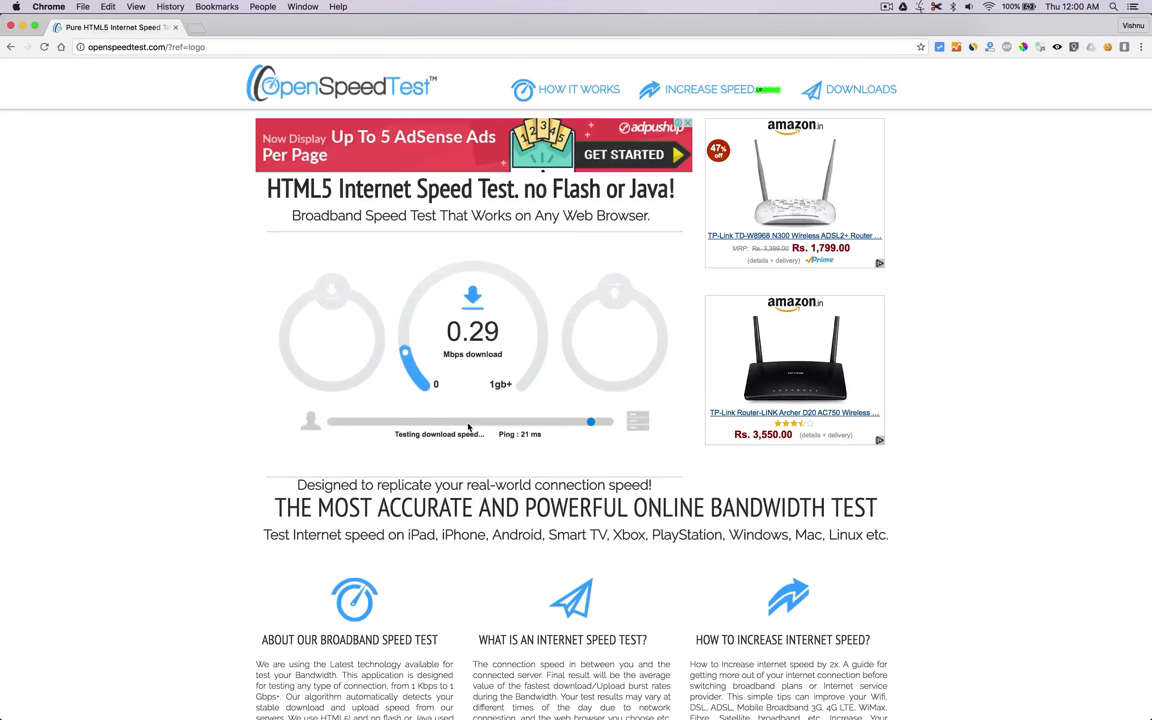